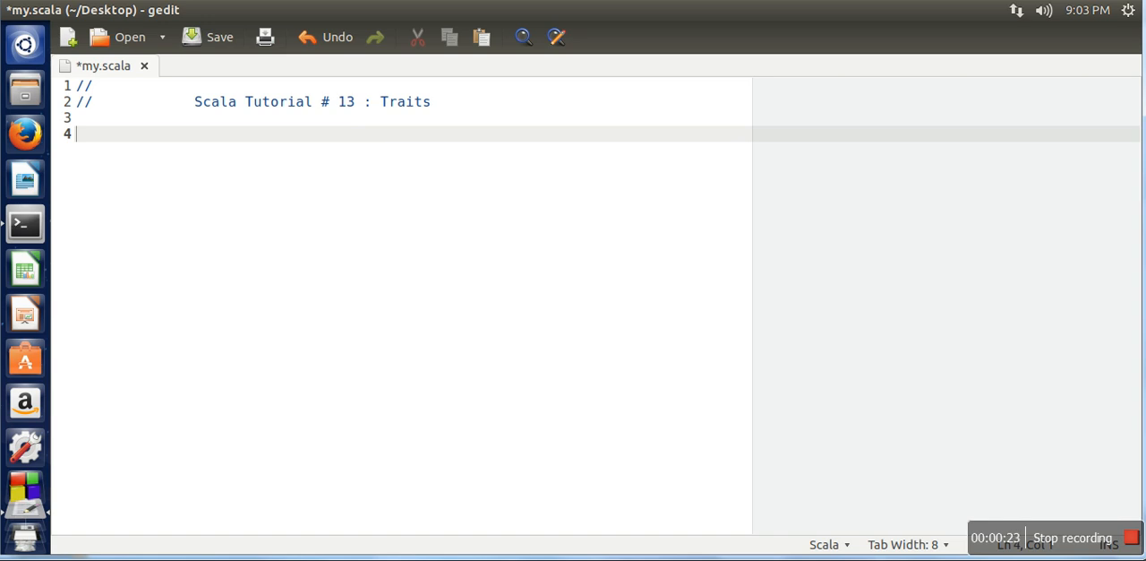
mouse_move(602, 340)
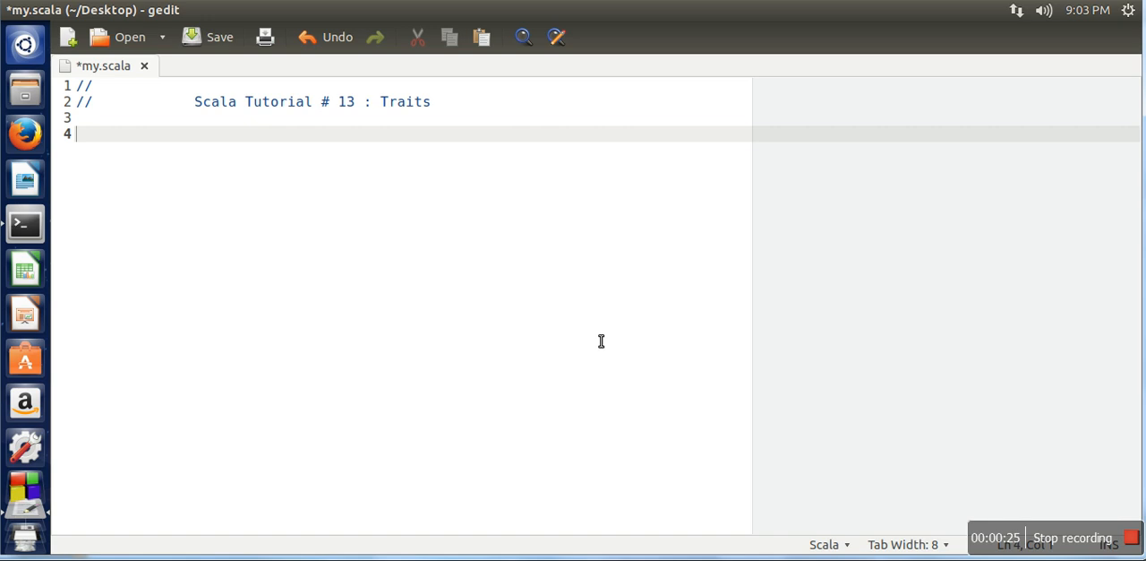
- Write 'trait one' with a body declaring 'def show()' and leave blank lines below it
type("trait")
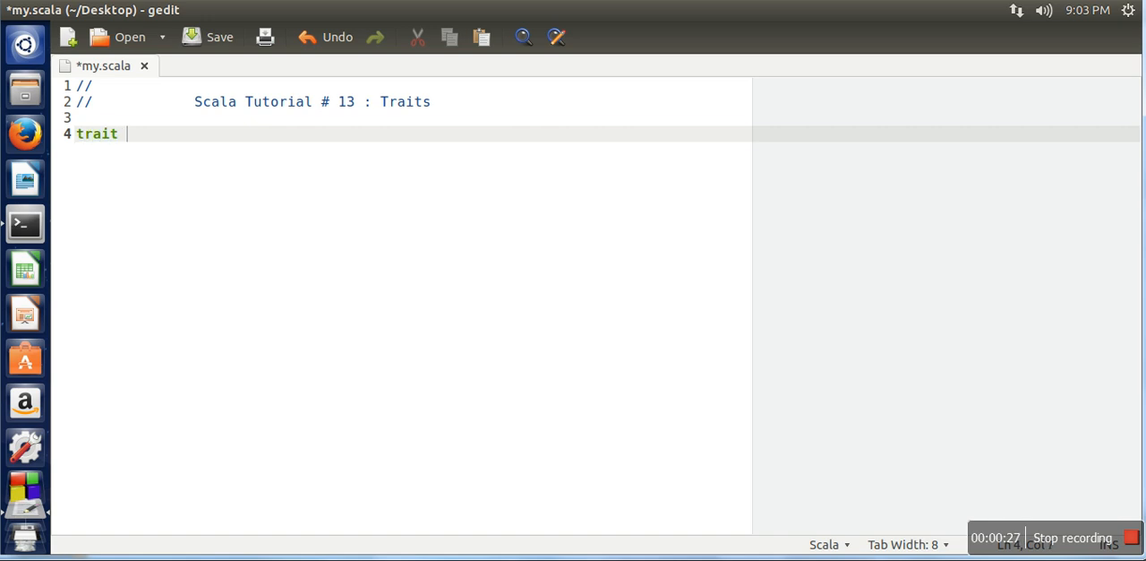
type("one")
type("{")
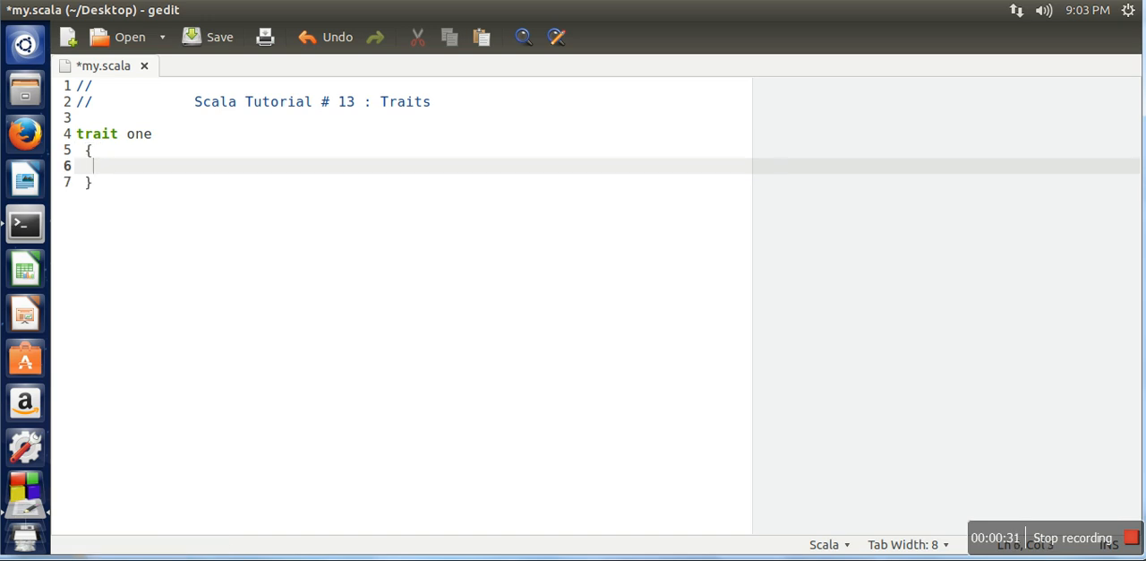
type("def")
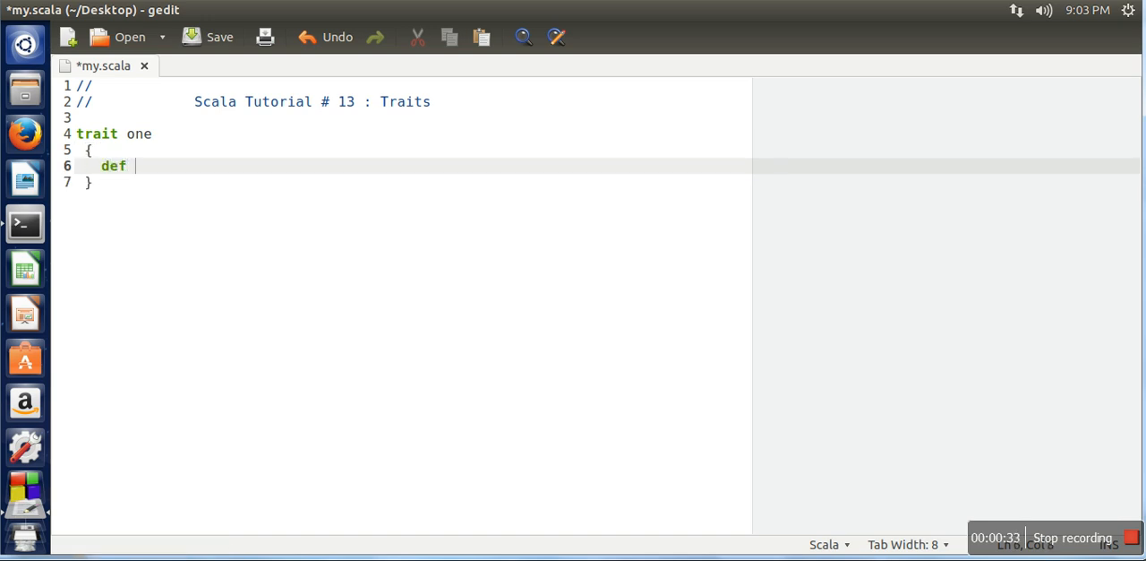
type("show(")
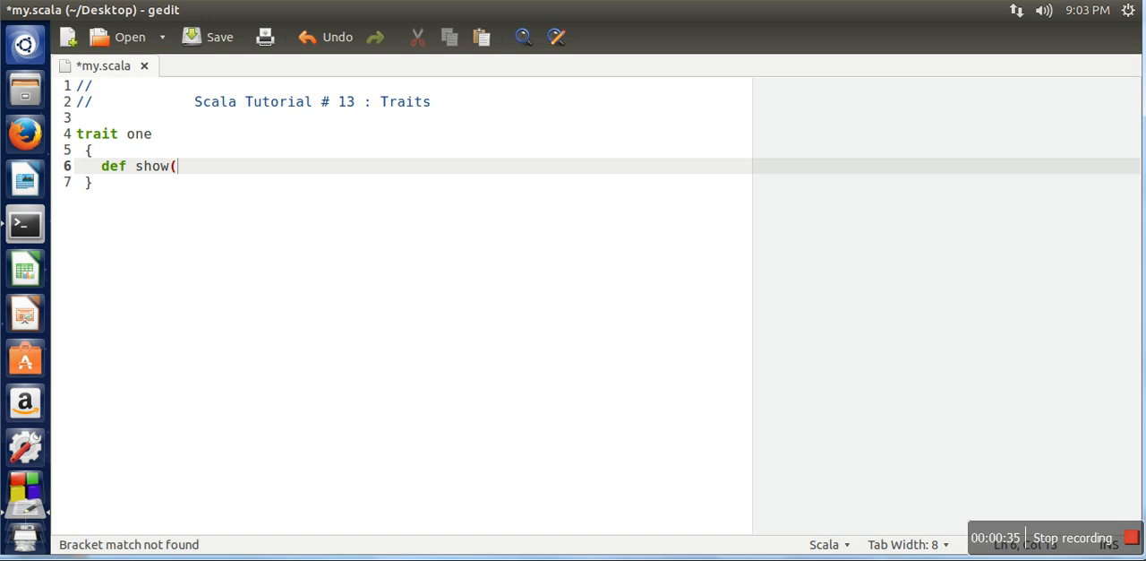
type(")")
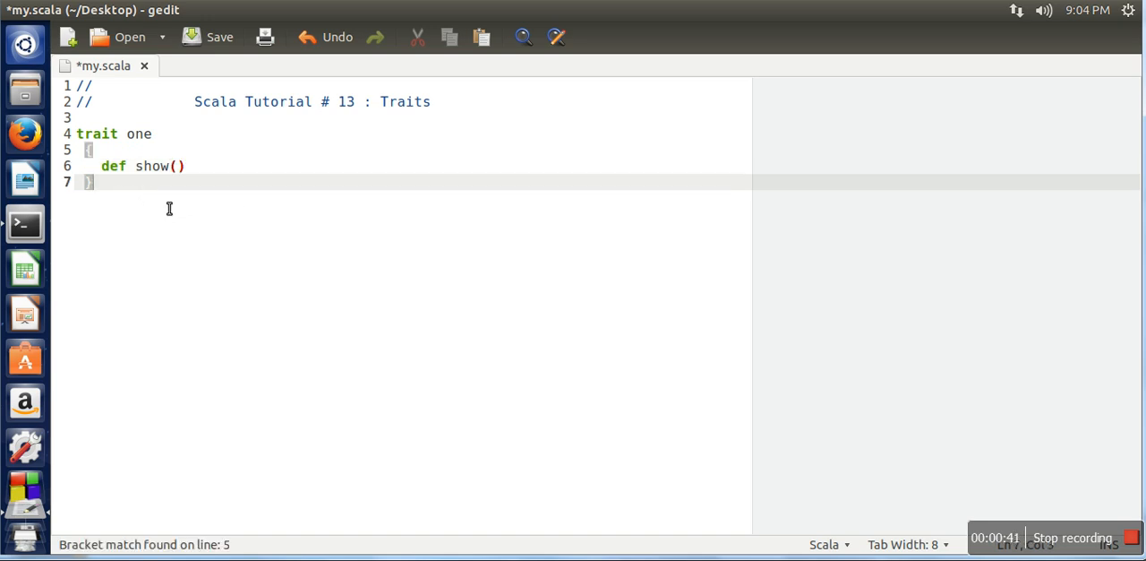
key("Return")
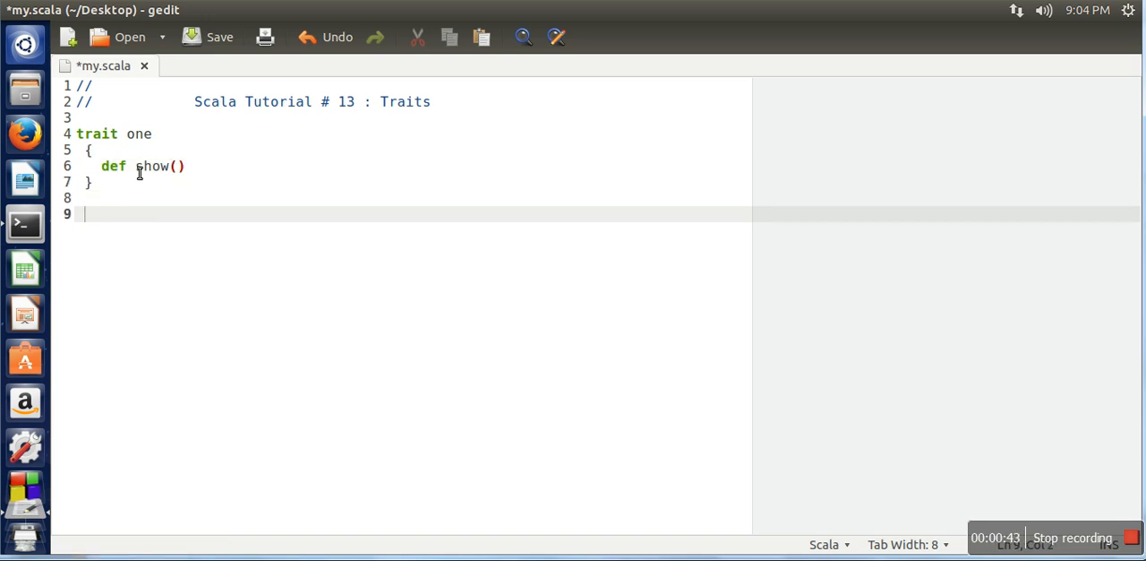
mouse_move(117, 214)
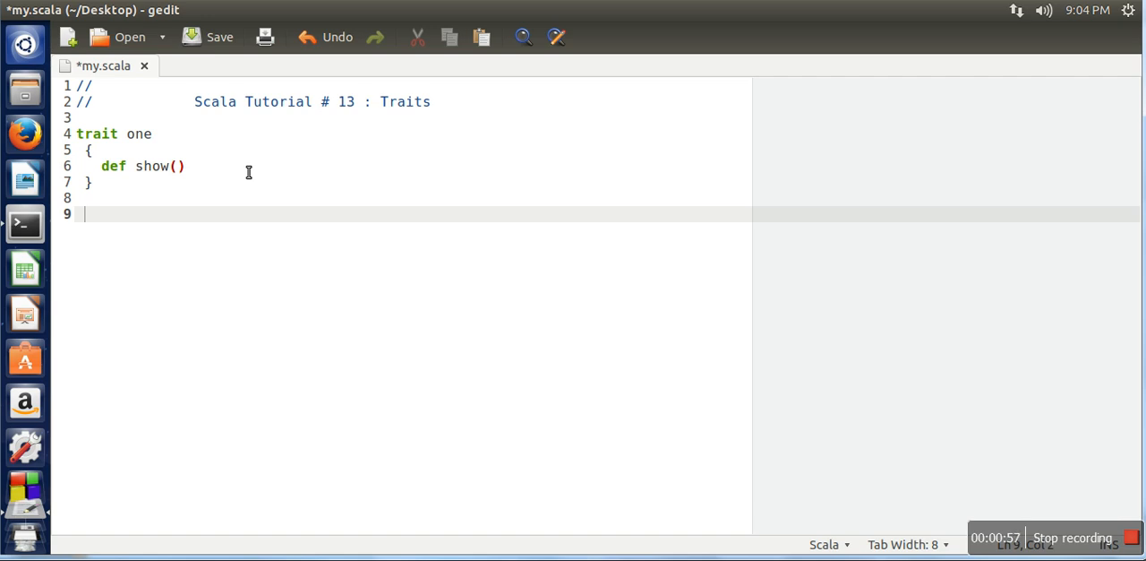
mouse_move(111, 213)
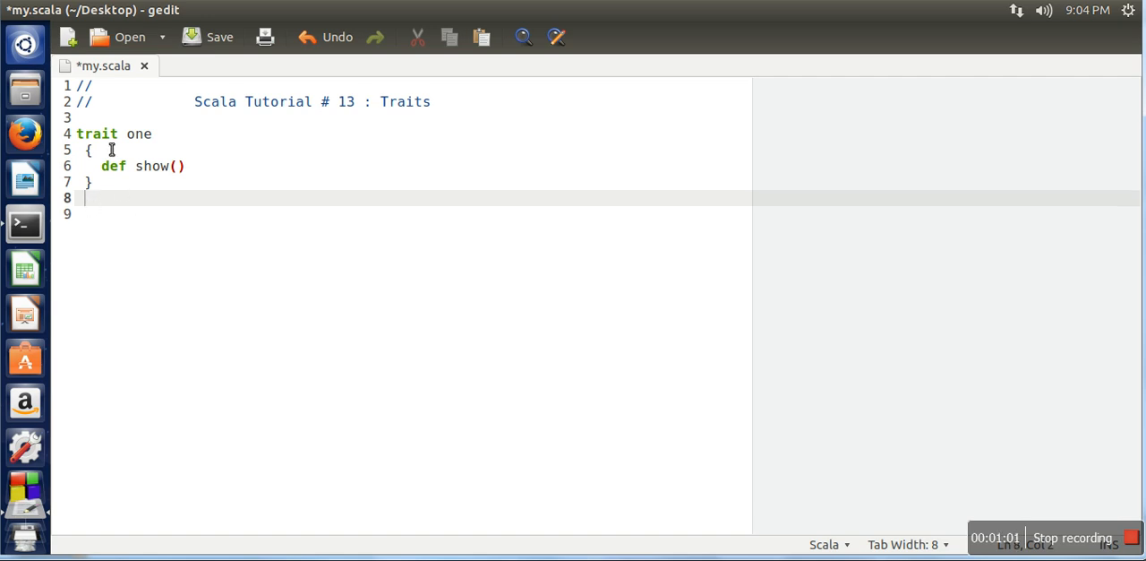
mouse_move(152, 244)
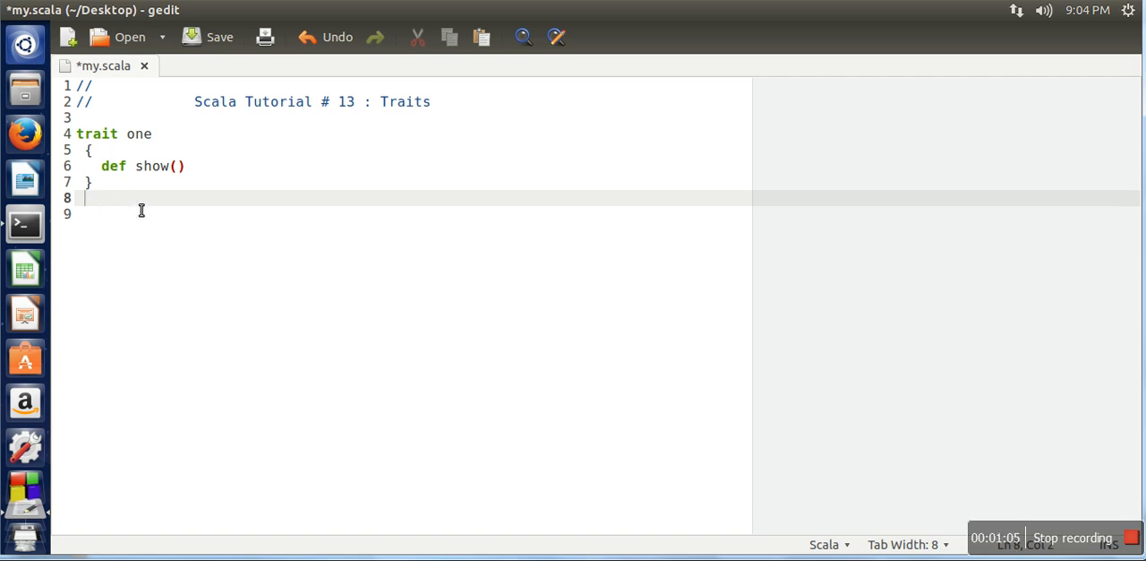
mouse_move(123, 215)
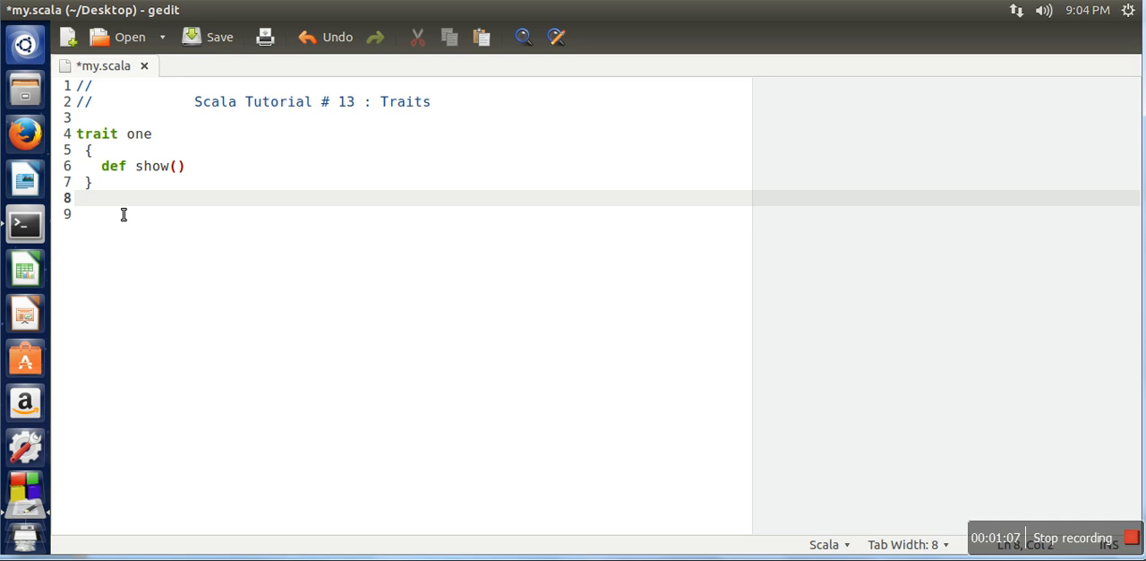
key("Return")
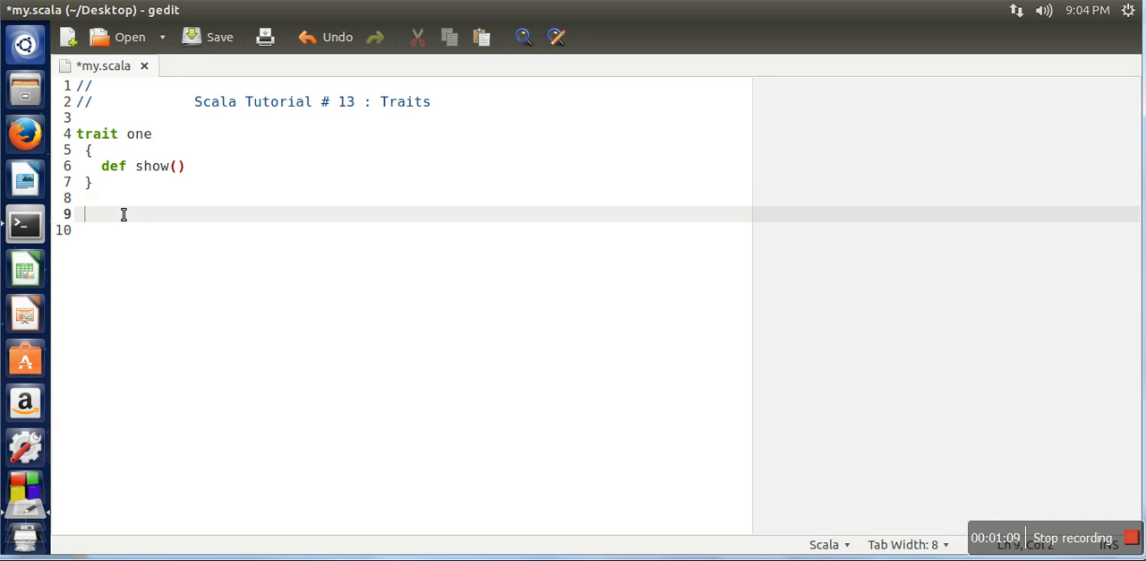
mouse_move(132, 222)
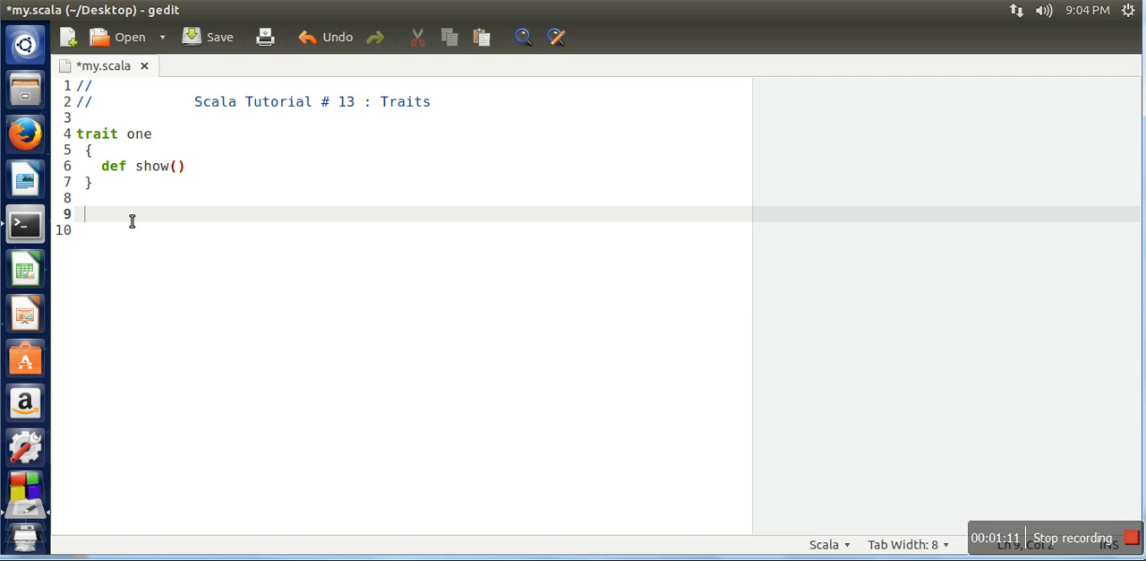
- Write 'class two extends one' below the trait, correcting a typo after extends
type("class")
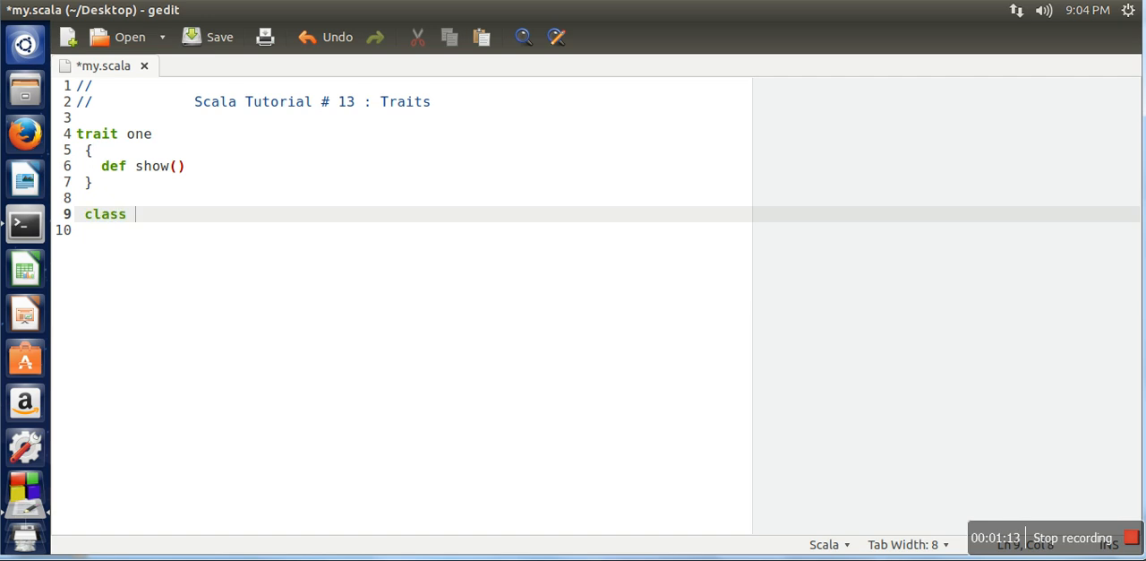
type("two exte")
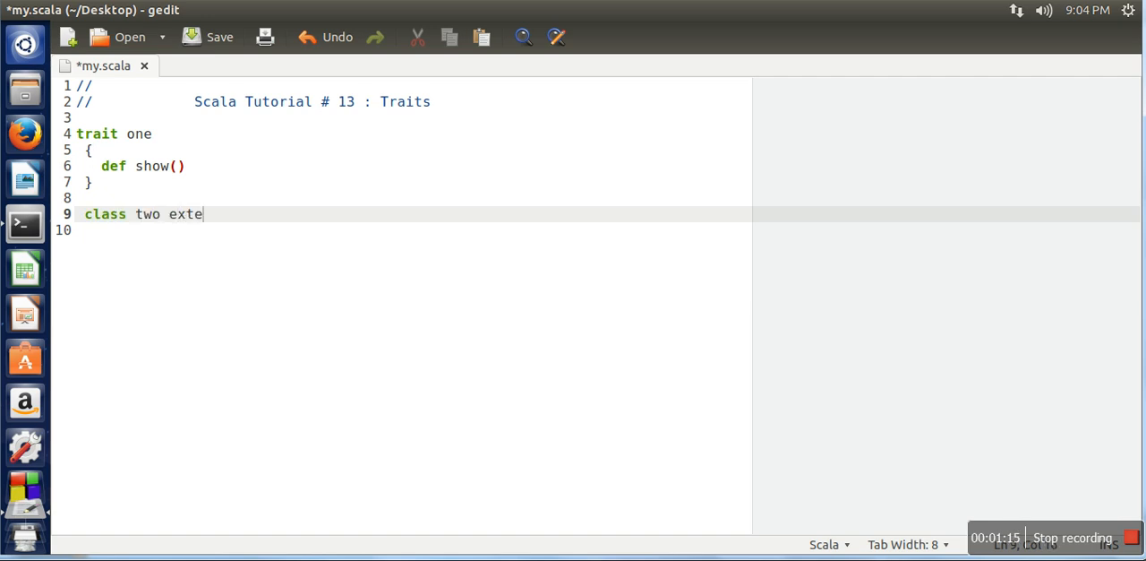
type("nds tra")
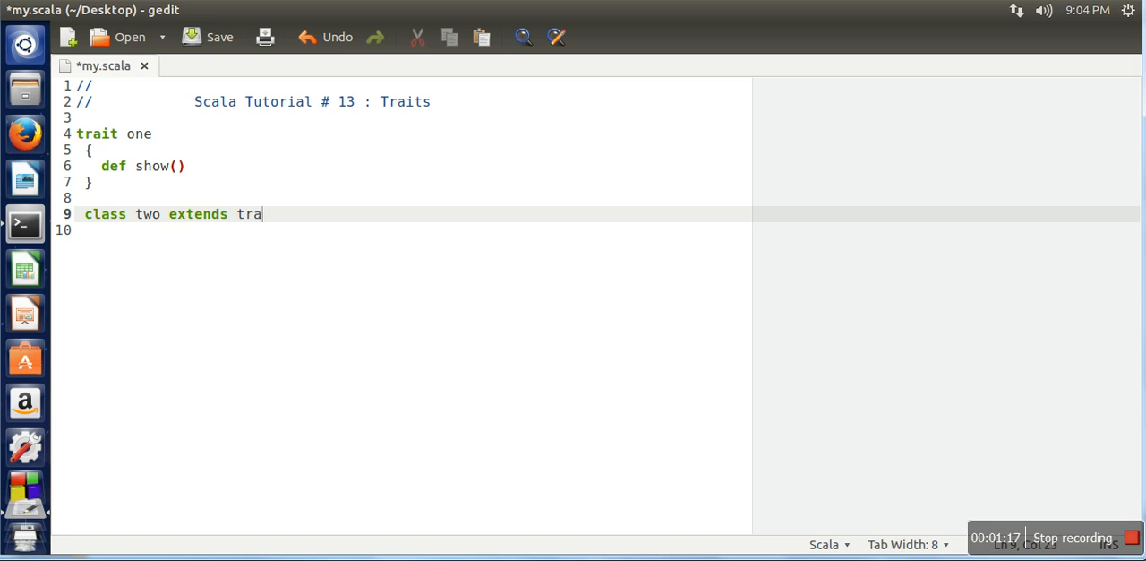
key("BackSpace")
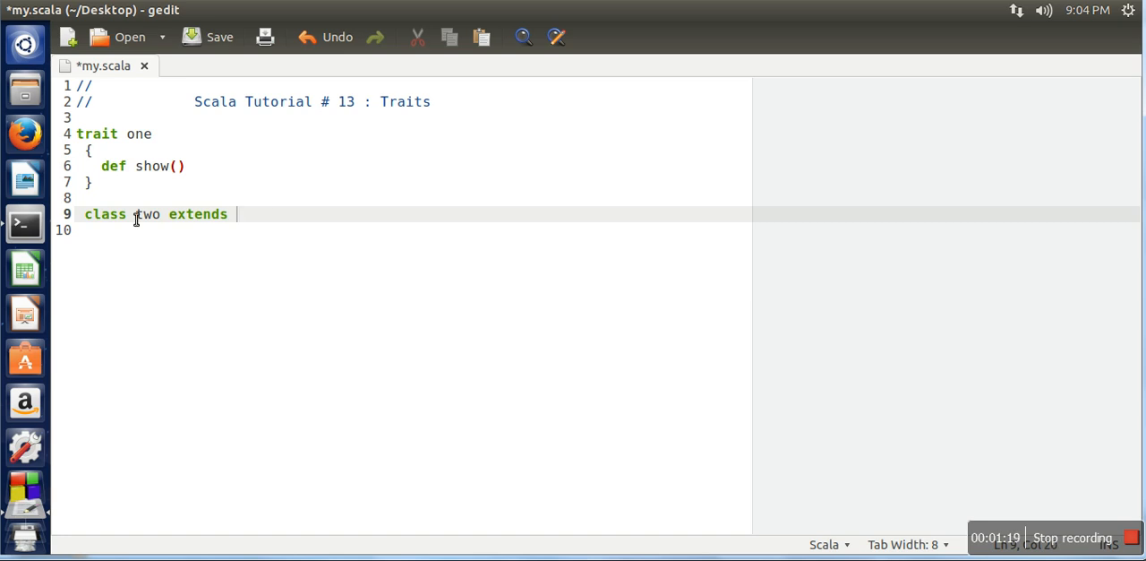
type("one")
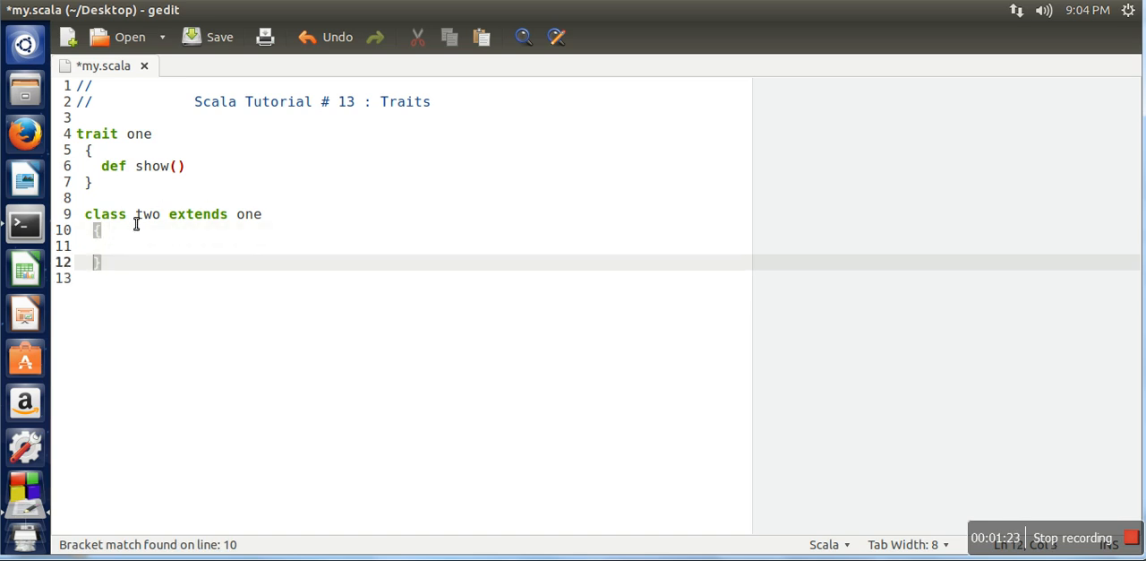
mouse_move(121, 150)
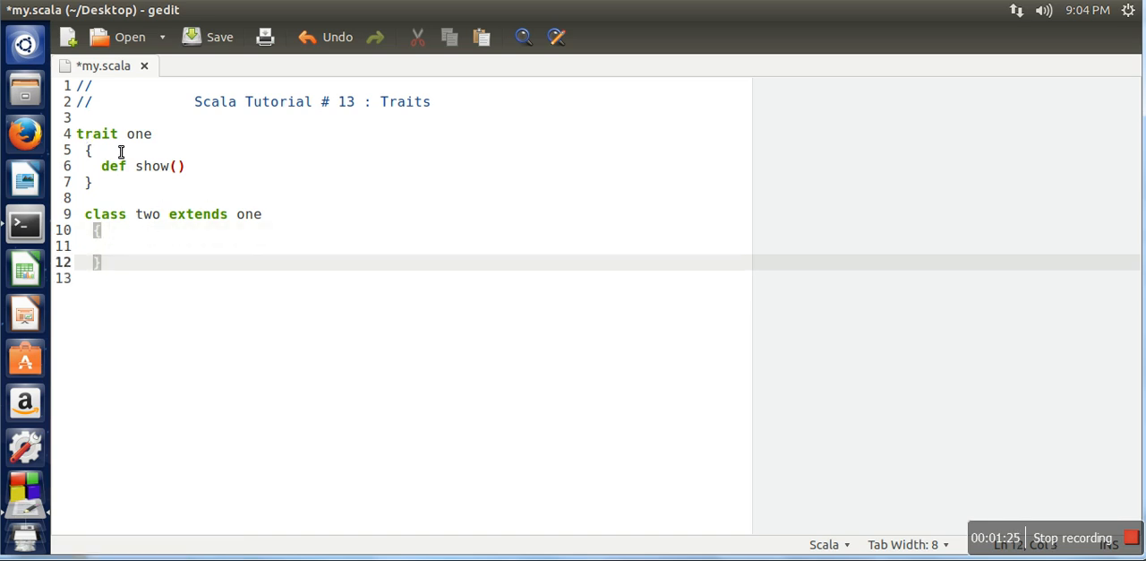
mouse_move(135, 237)
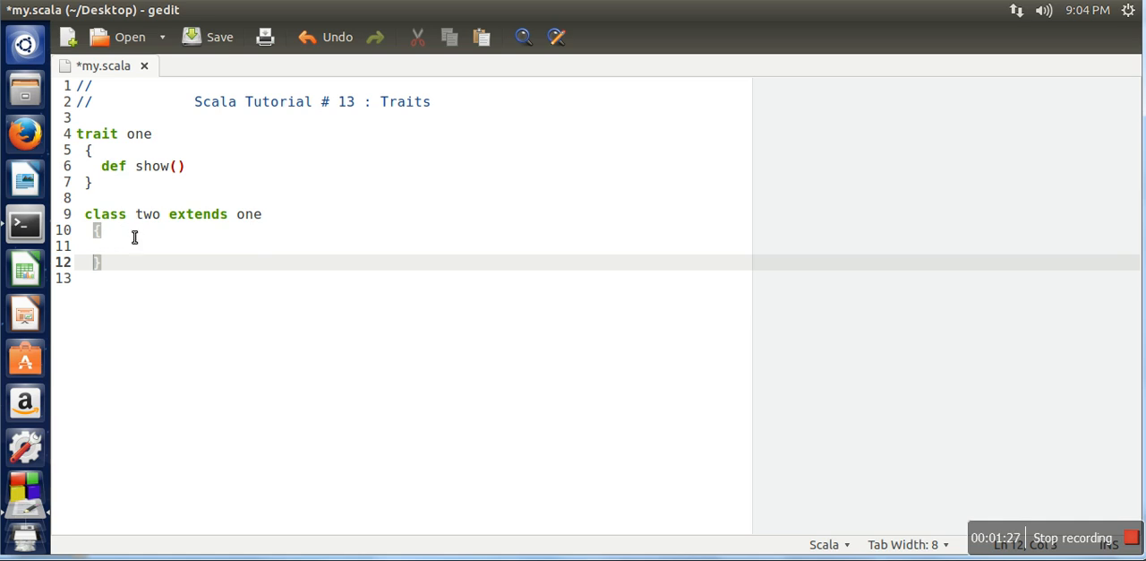
mouse_move(140, 223)
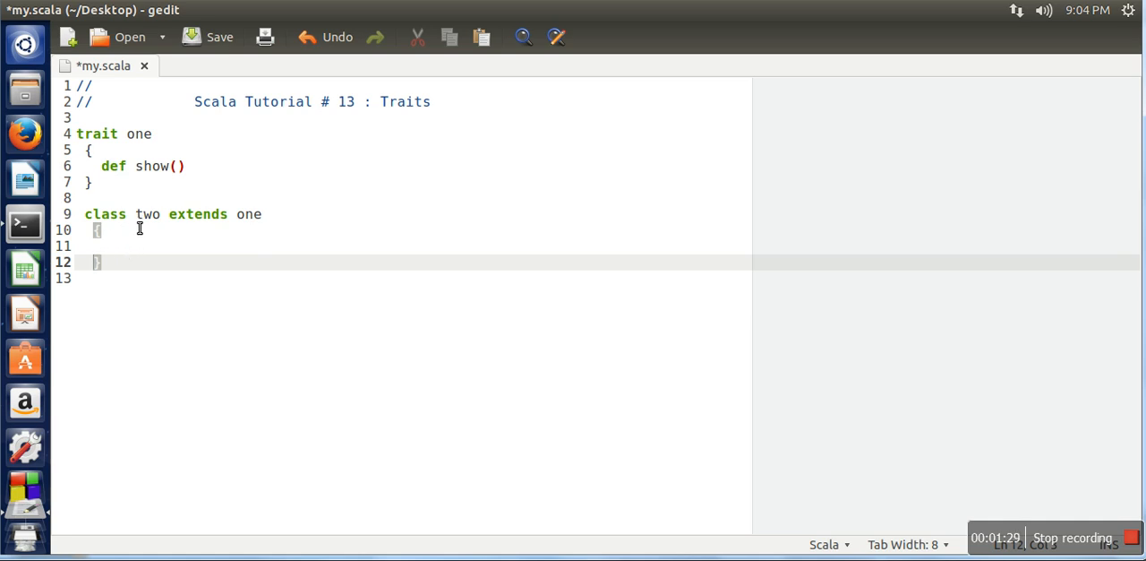
mouse_move(157, 154)
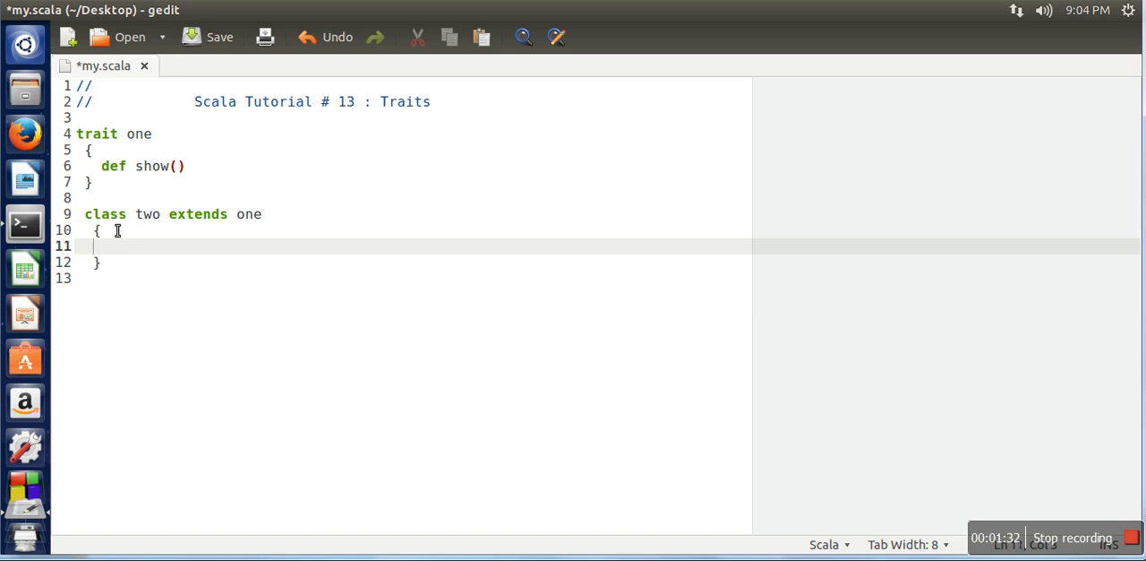
mouse_move(134, 250)
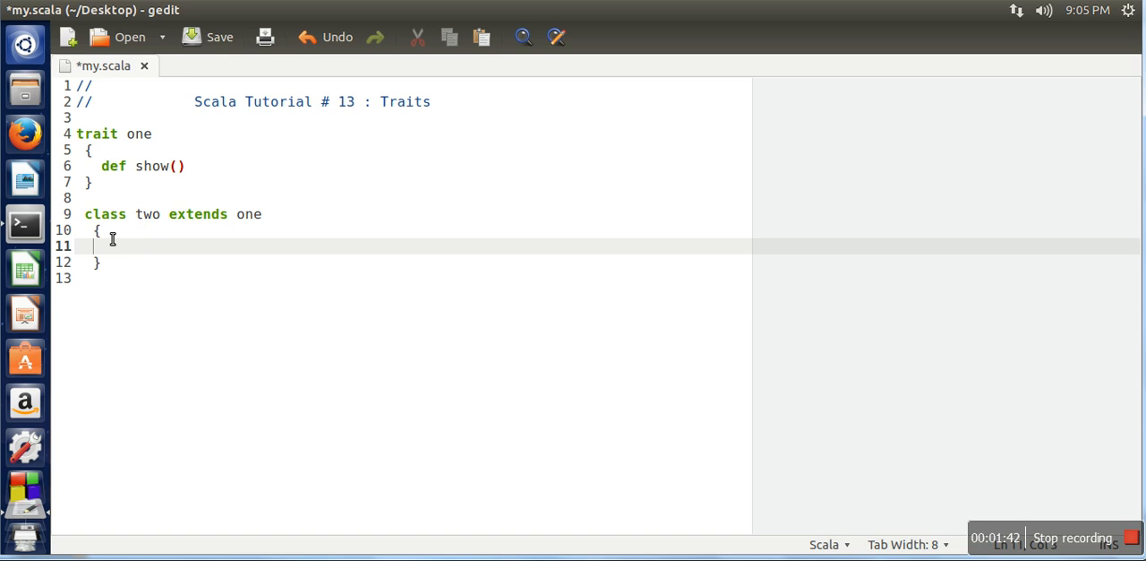
mouse_move(122, 276)
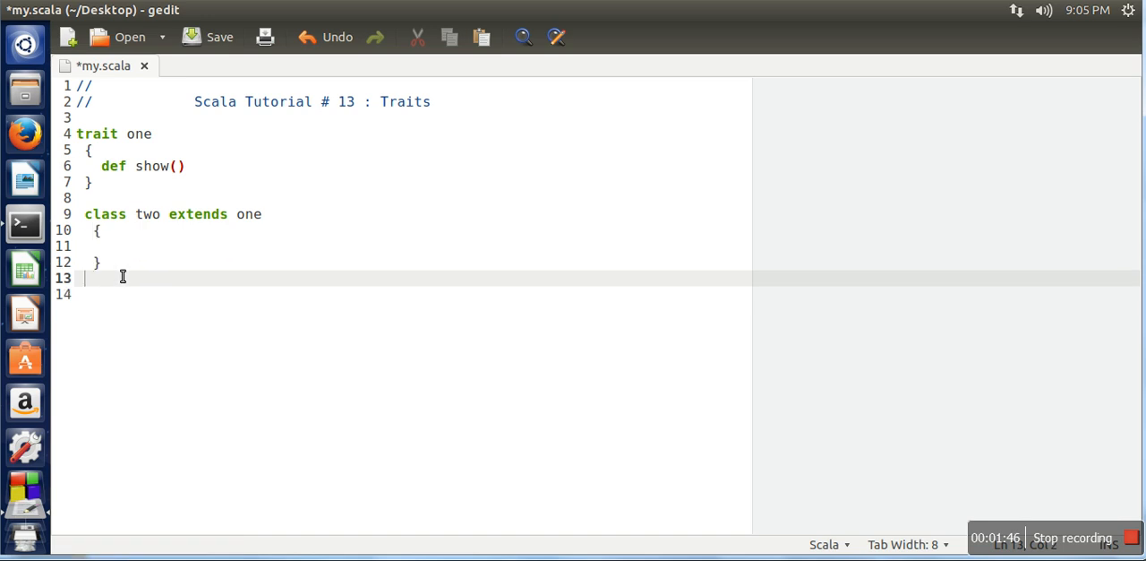
- Write class my with a 'def main(args:Array[String])' method and an empty body
type("class my")
left_click(414, 293)
type("{}")
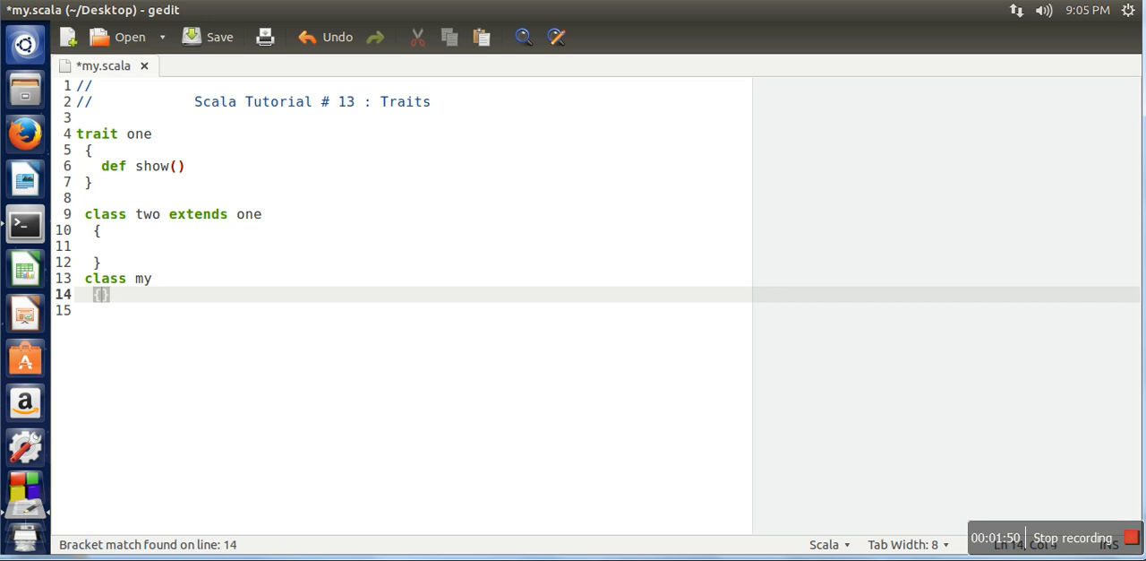
key("Return")
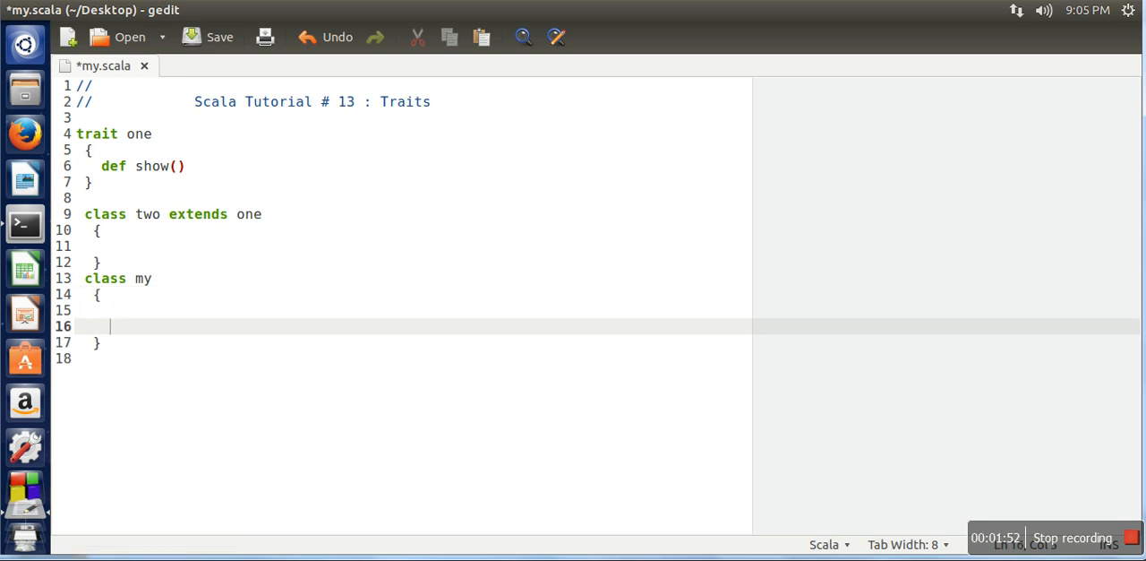
type("d")
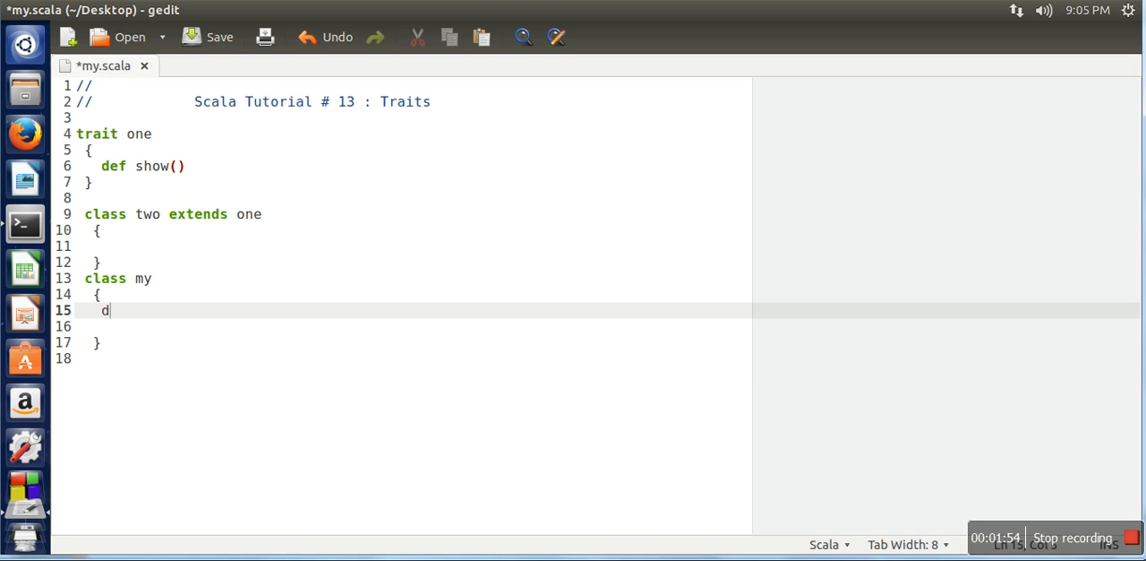
type("ef main(arg")
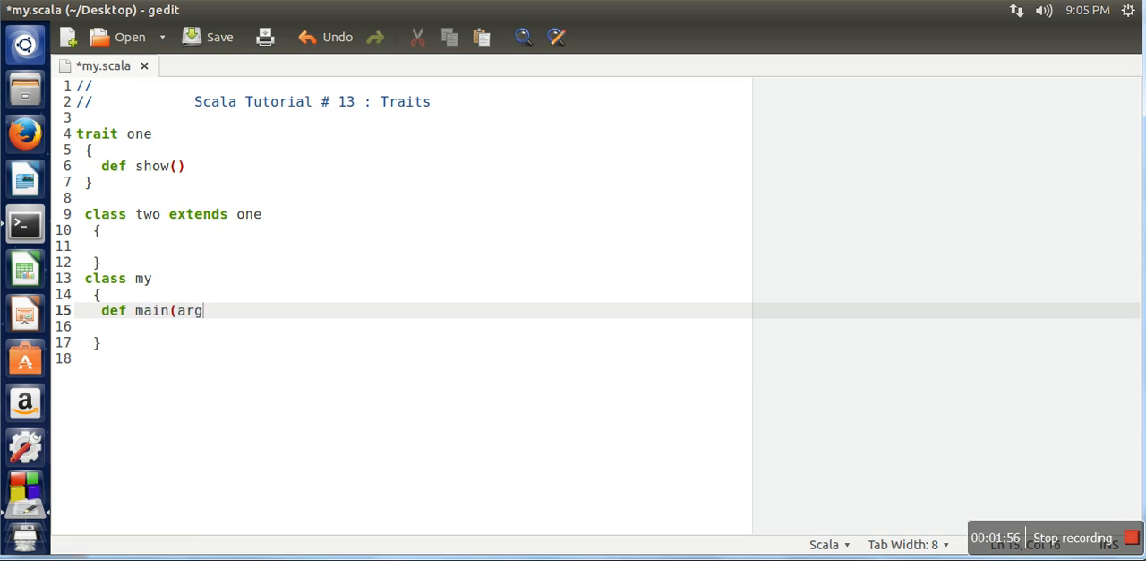
type("s:Arr")
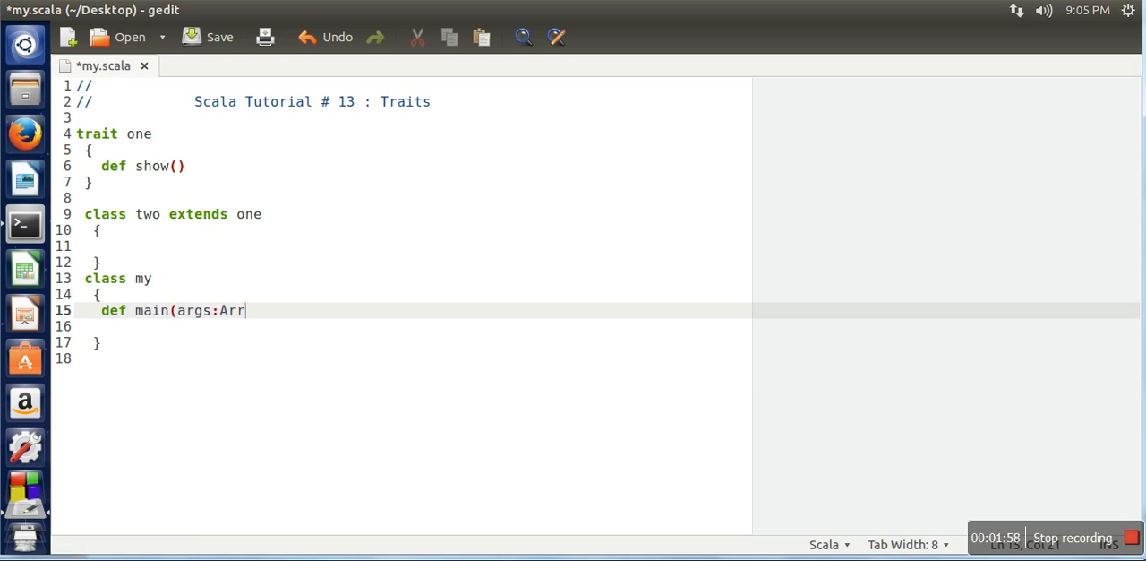
type("ay[]")
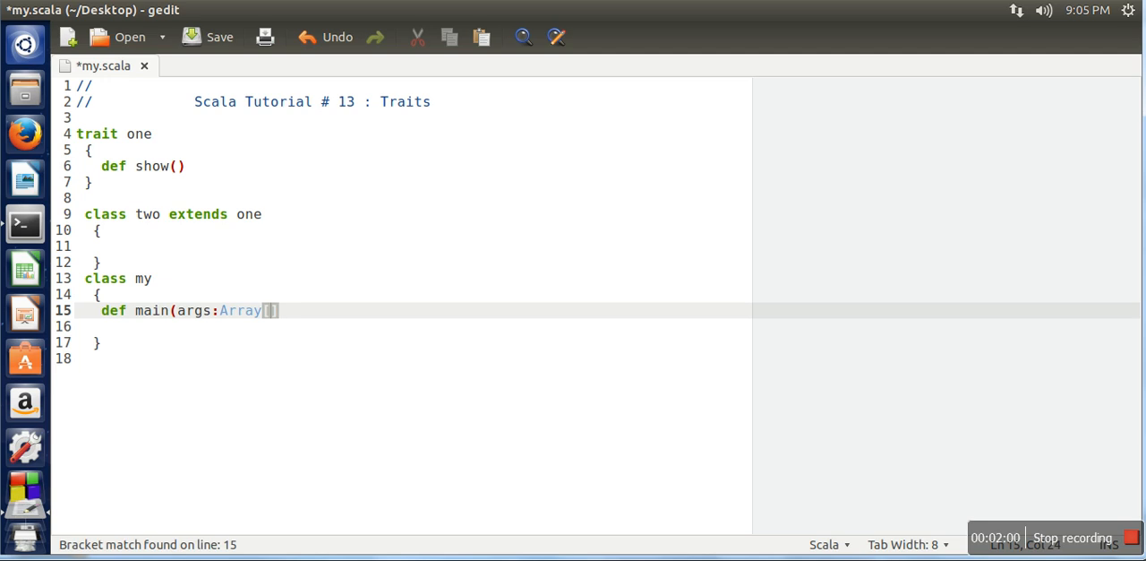
type("String")
left_click(413, 326)
type("{}")
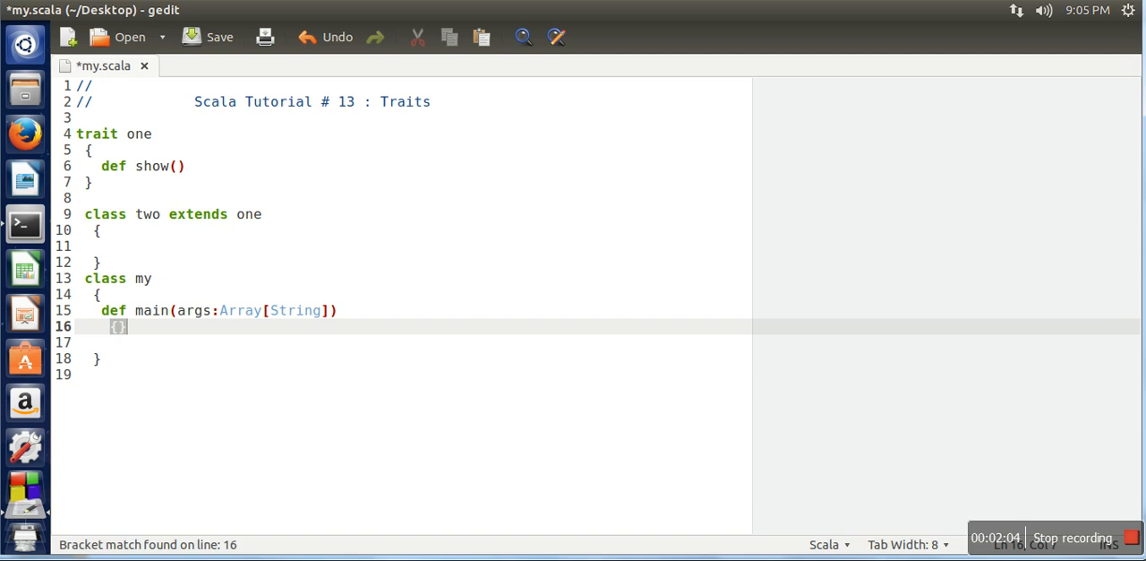
key("Return")
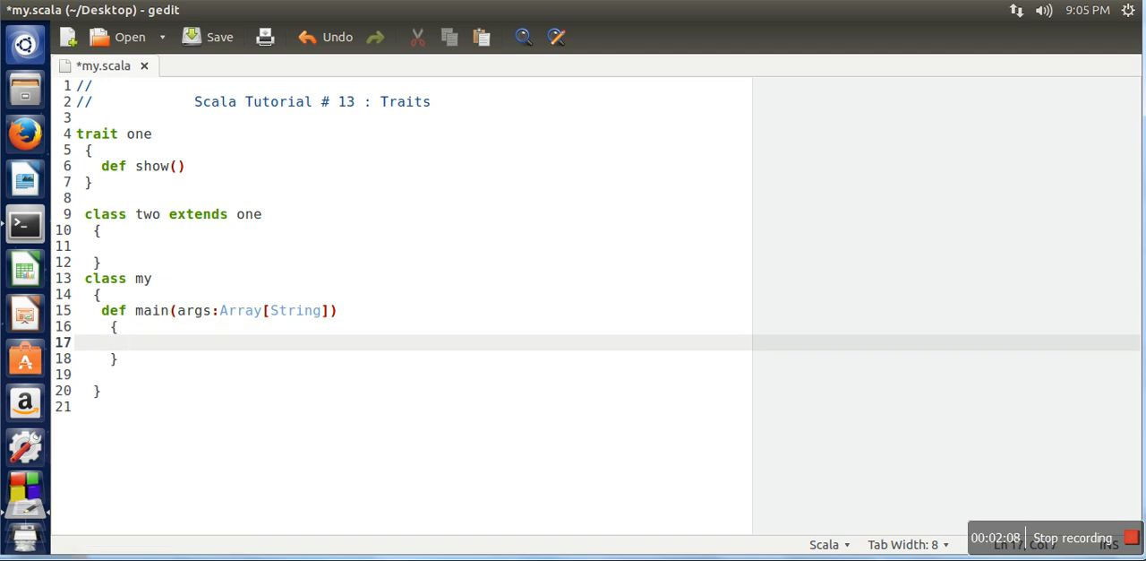
- Declare 'var ob:two=new two' inside main and save my.scala
type("var")
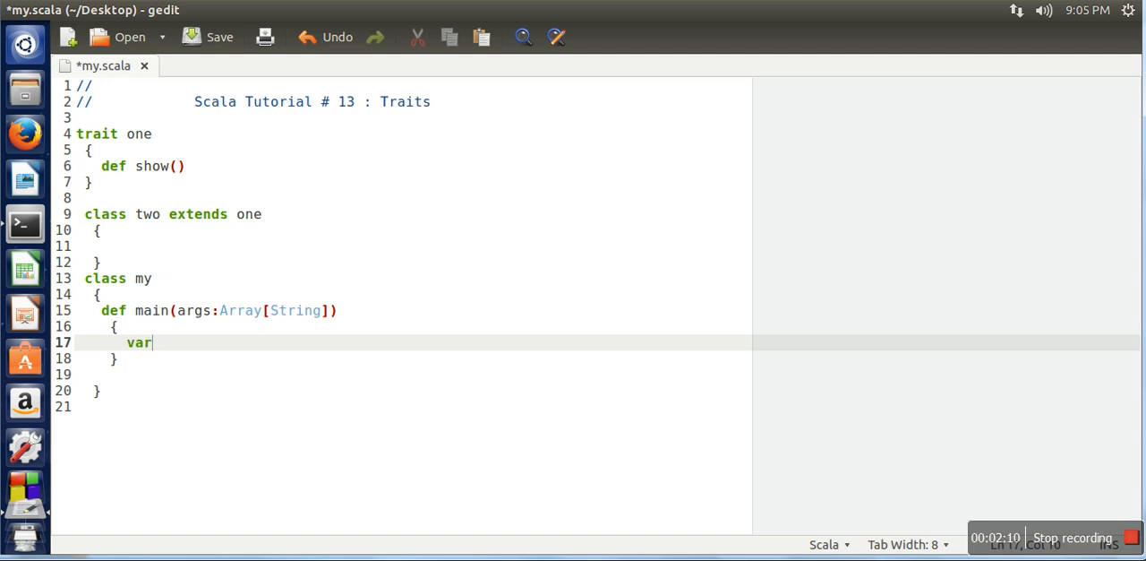
type("ob:t")
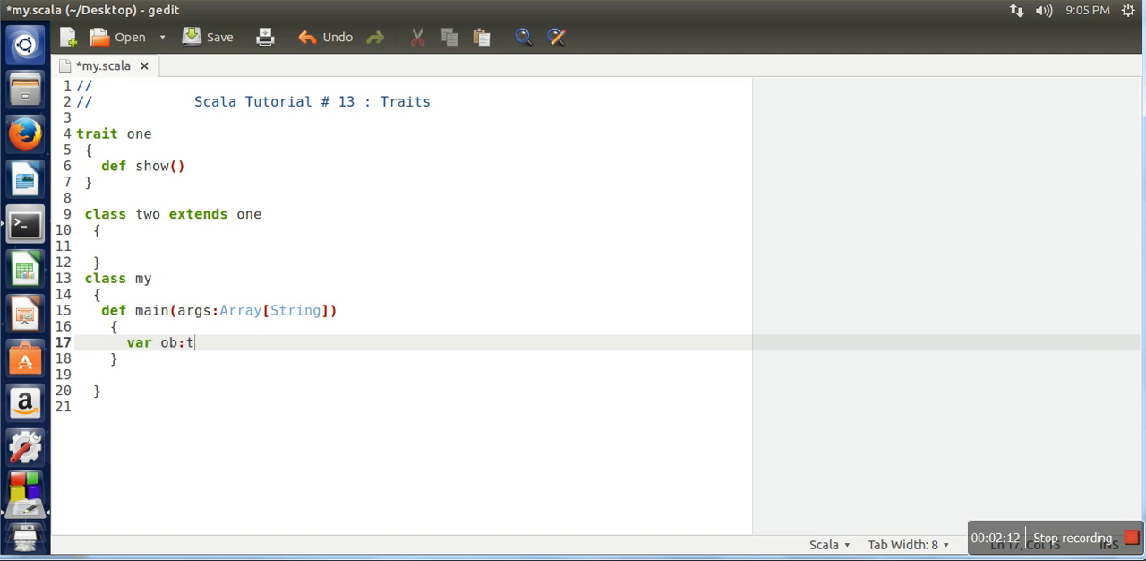
type("wo=new tw")
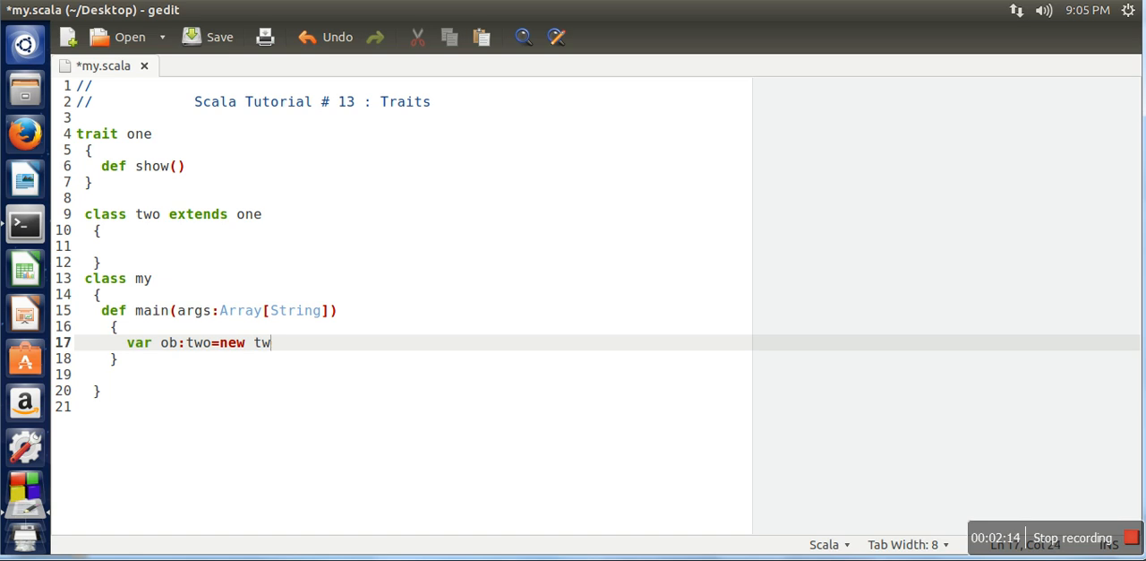
key("Return")
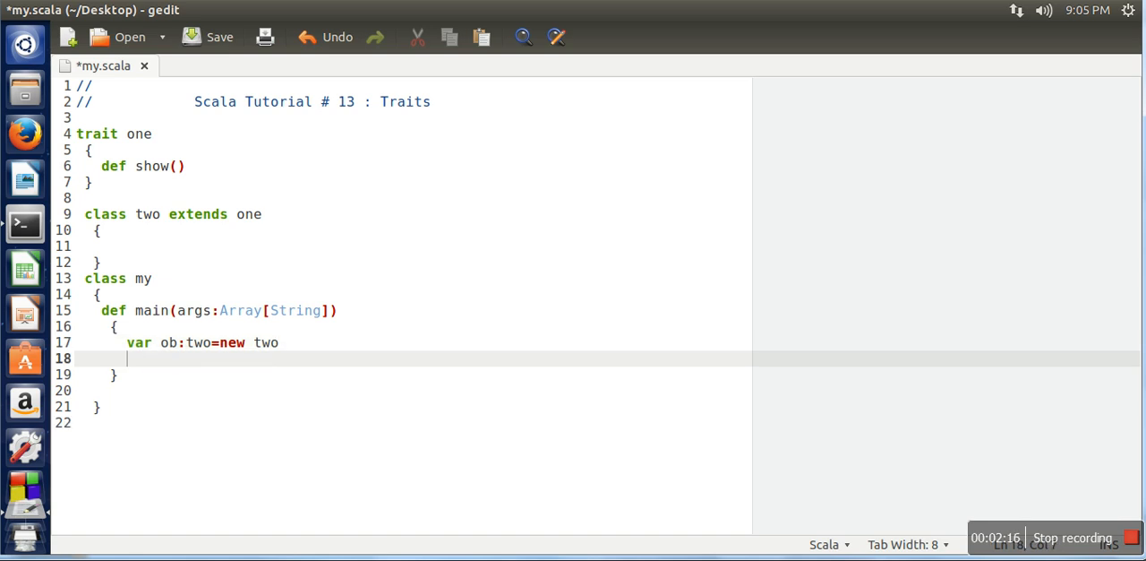
left_click(219, 35)
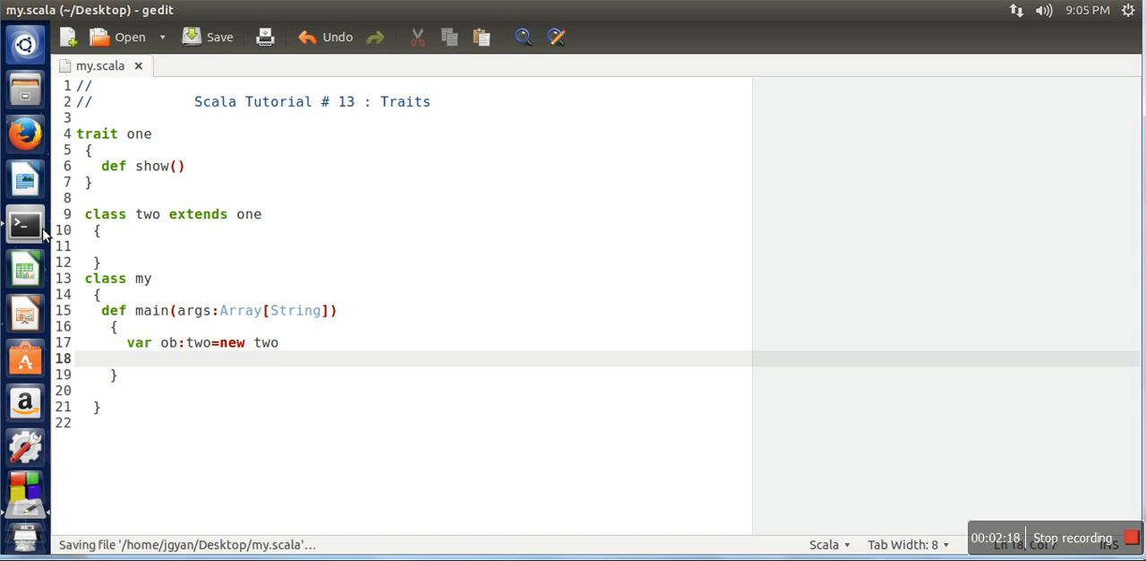
- In Terminal run 'fsc my.scala' and get the error that class two needs to be abstract
left_click(25, 222)
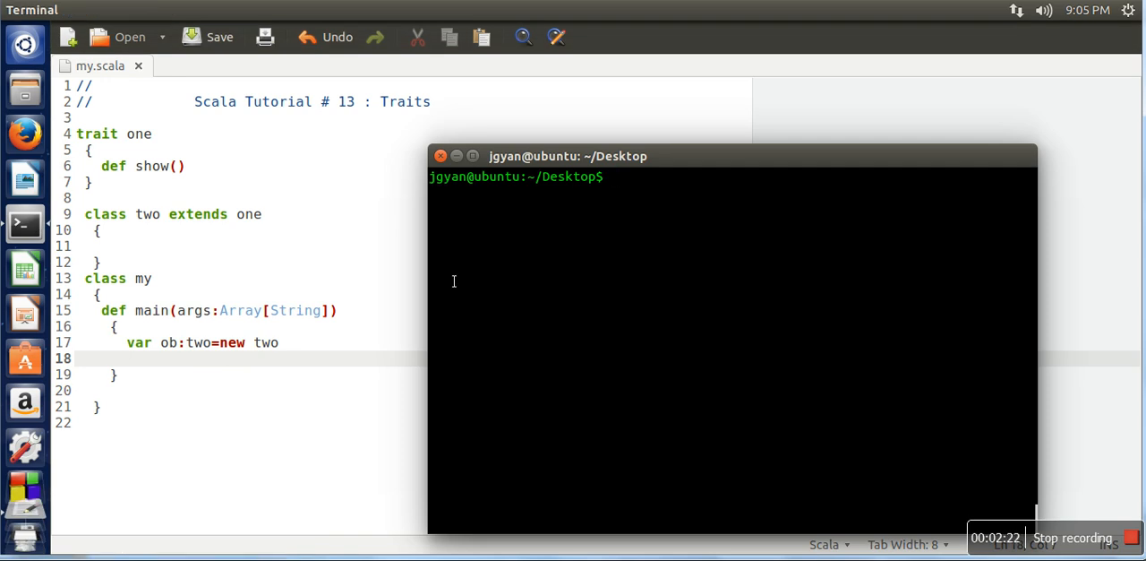
type("fsc")
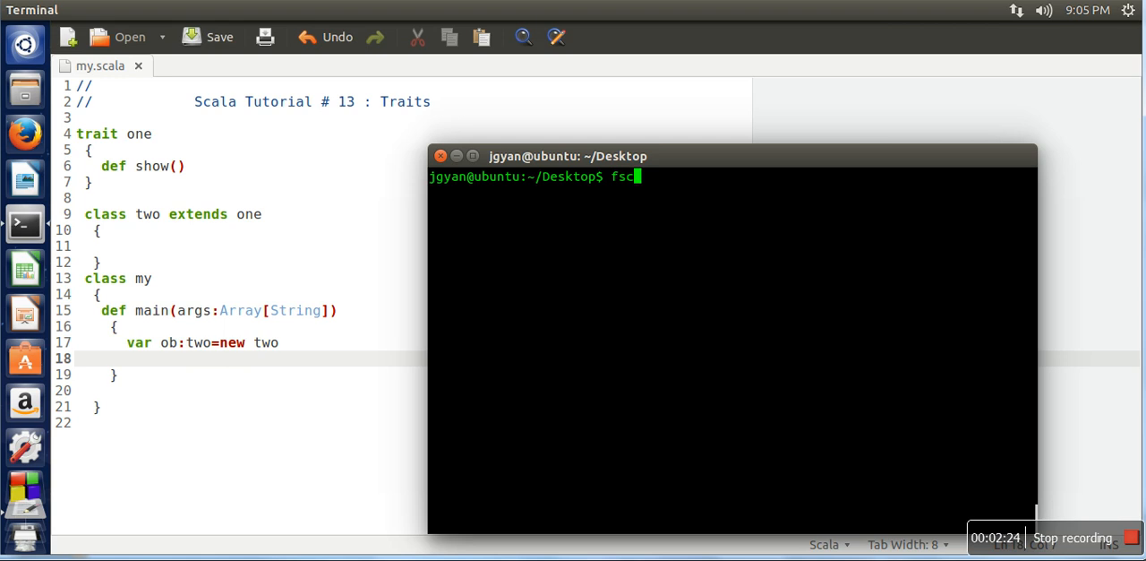
type("my.")
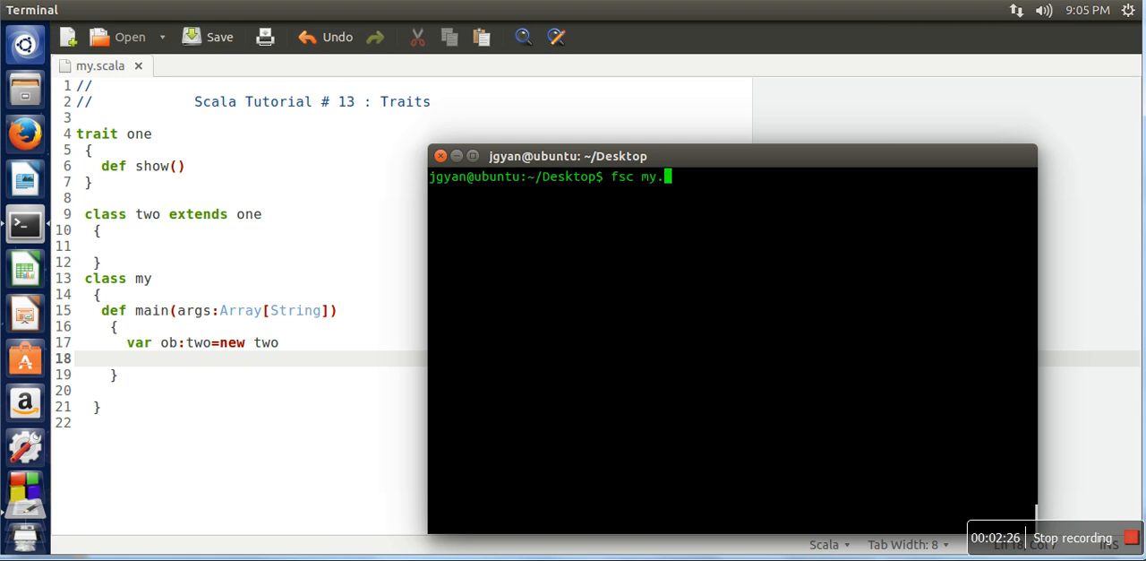
type("scala")
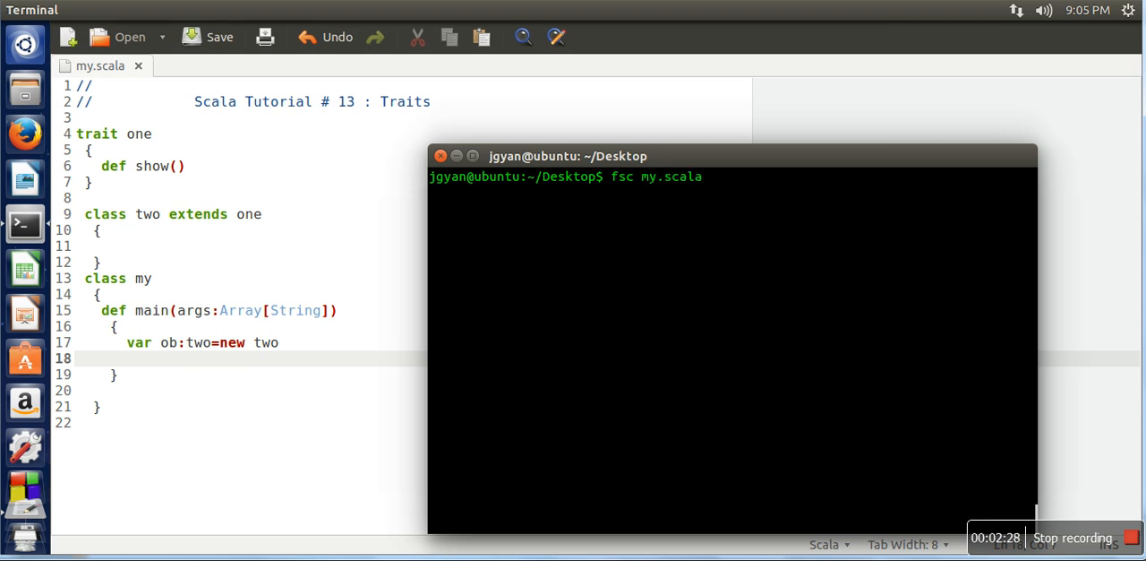
key("Return")
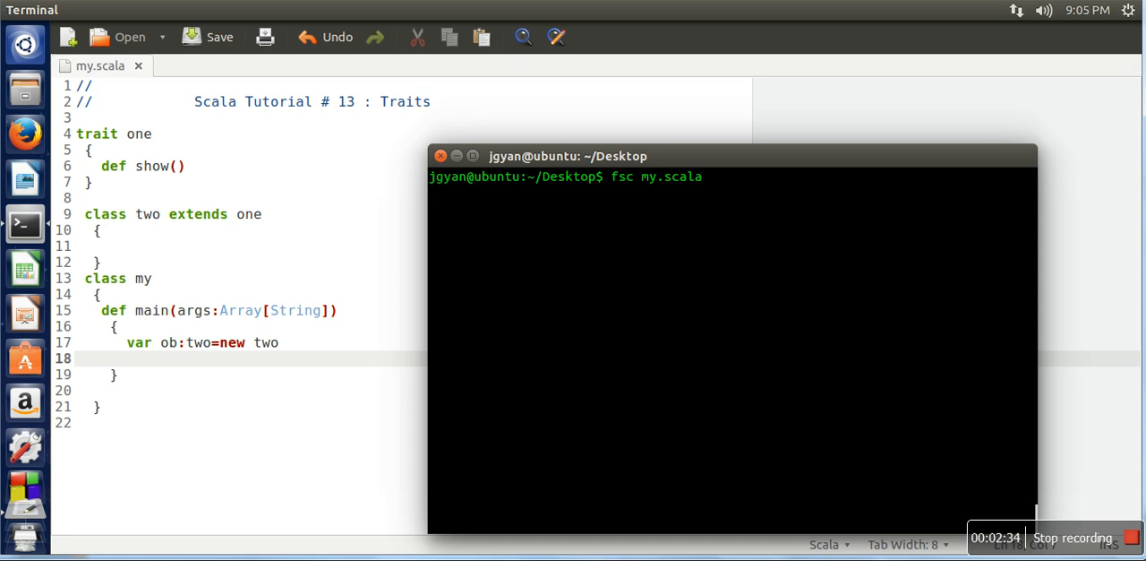
key("Return")
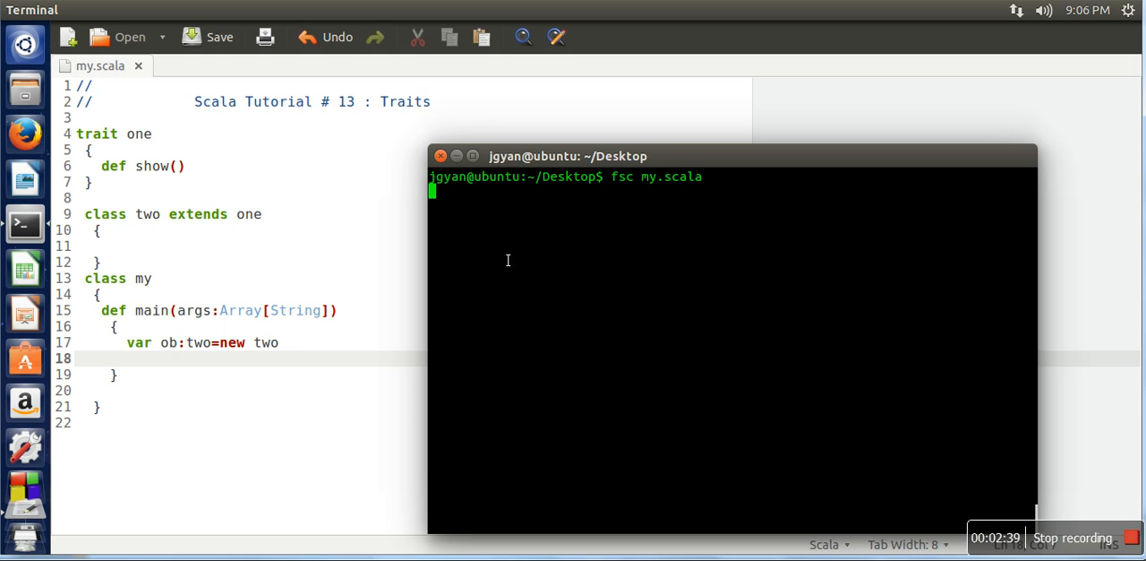
mouse_move(503, 186)
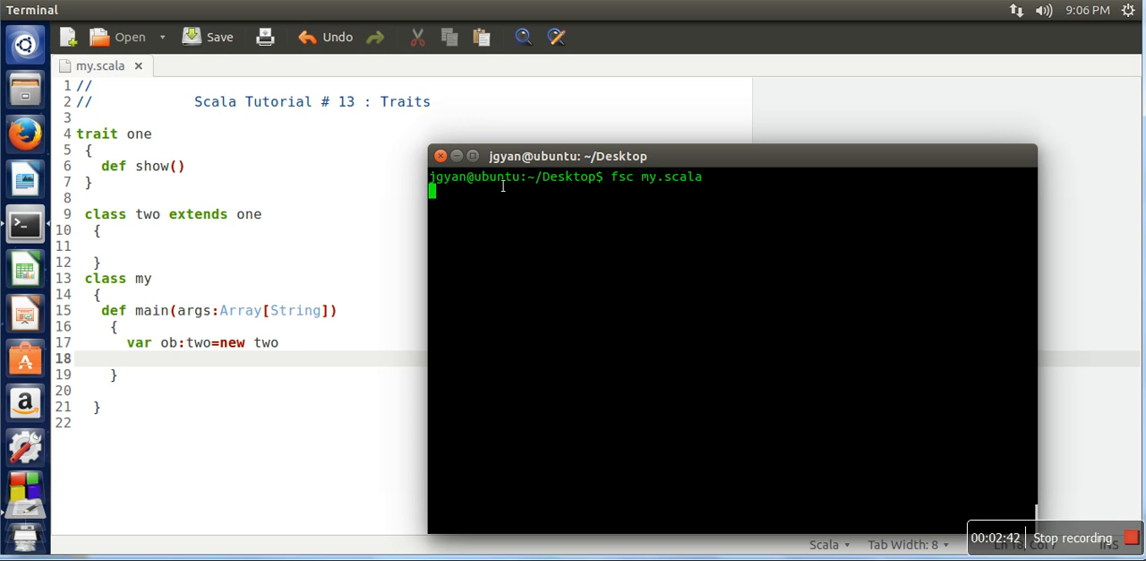
mouse_move(534, 219)
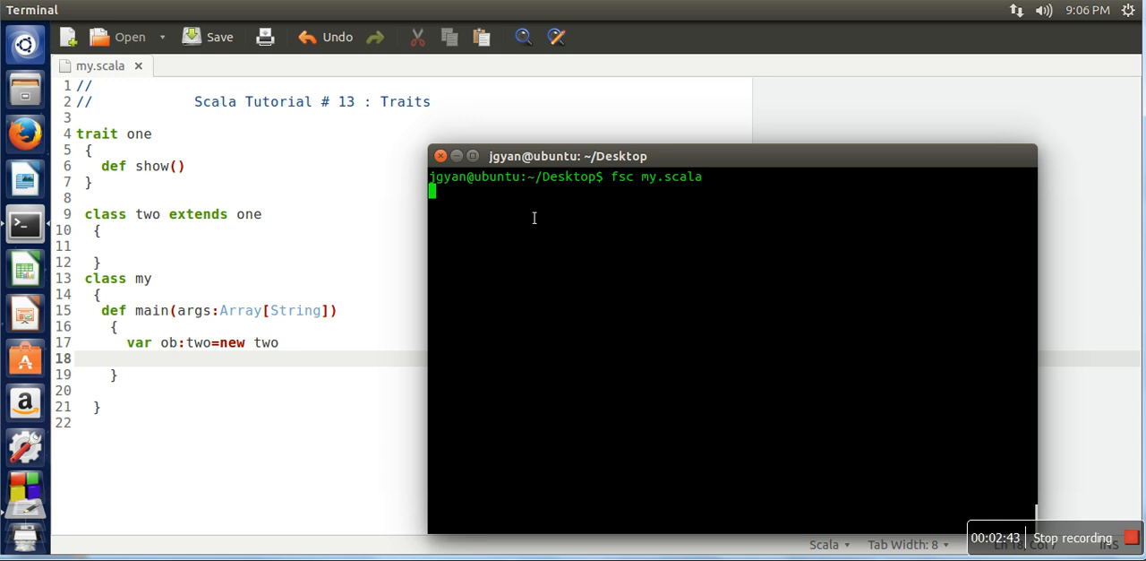
mouse_move(509, 243)
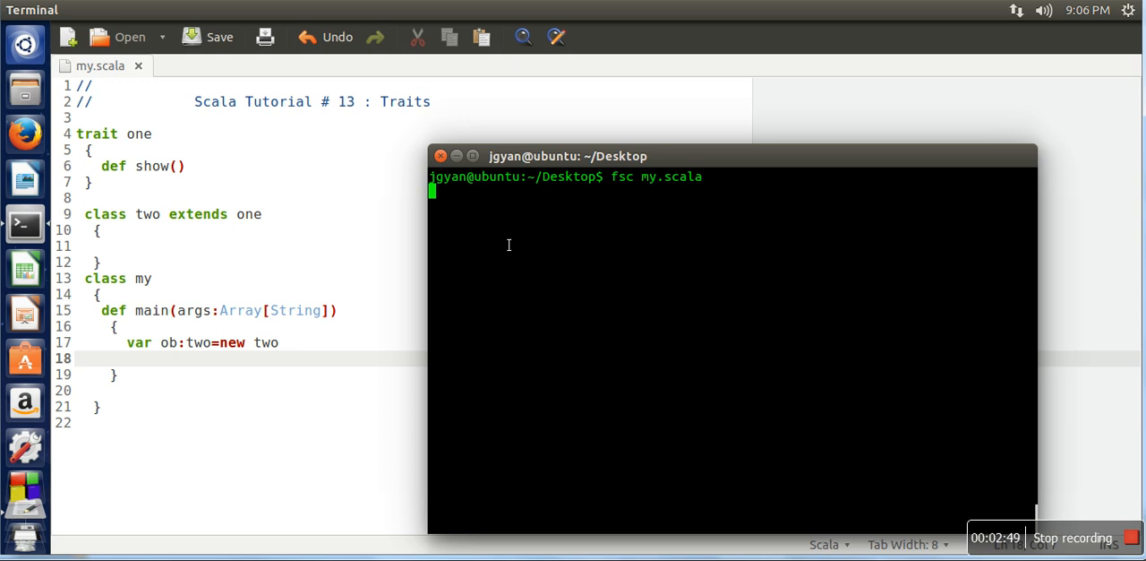
key("Return")
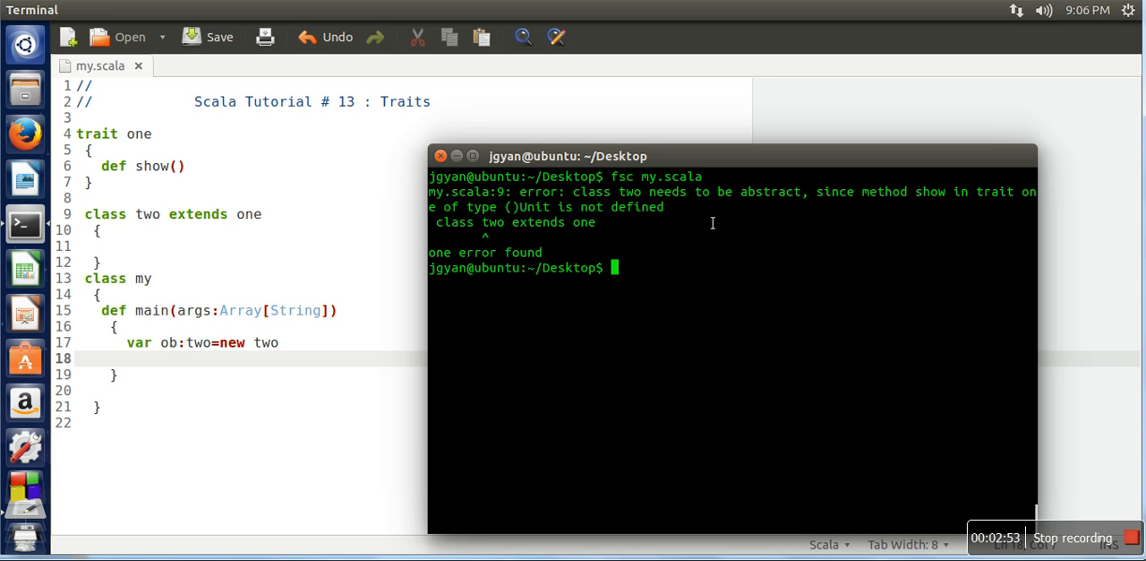
mouse_move(749, 222)
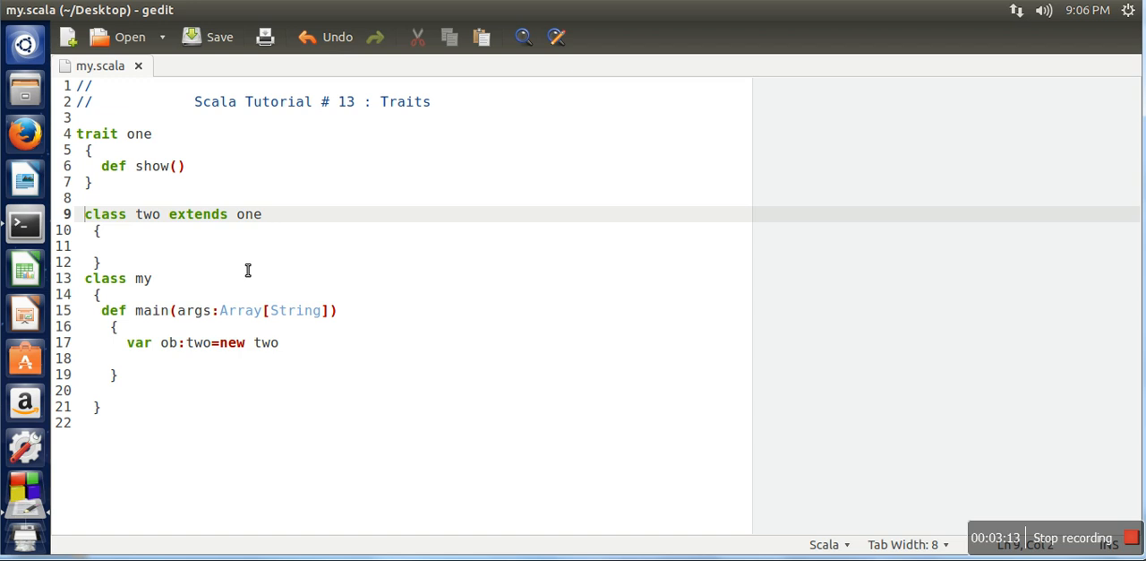
- Mark class two as abstract, save my.scala and rerun 'fsc my.scala' in Terminal
type("abstract")
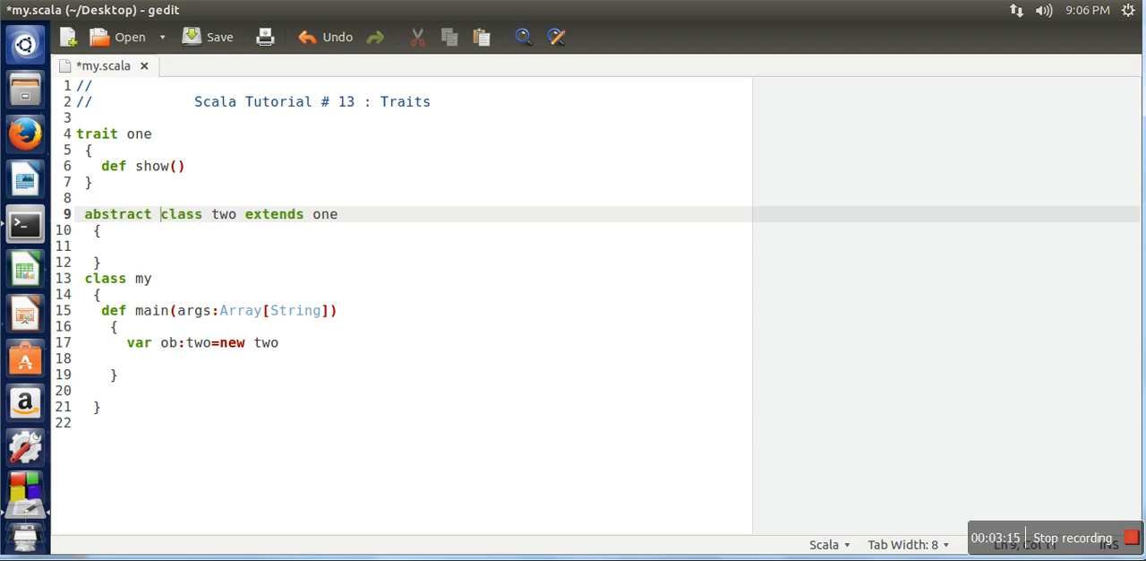
left_click(218, 36)
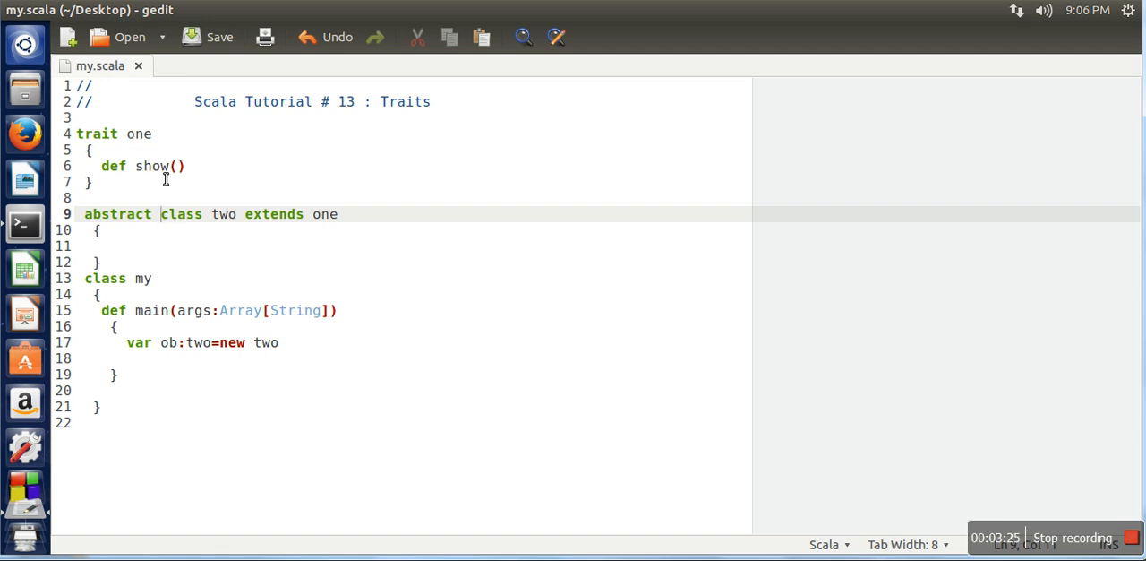
left_click(219, 35)
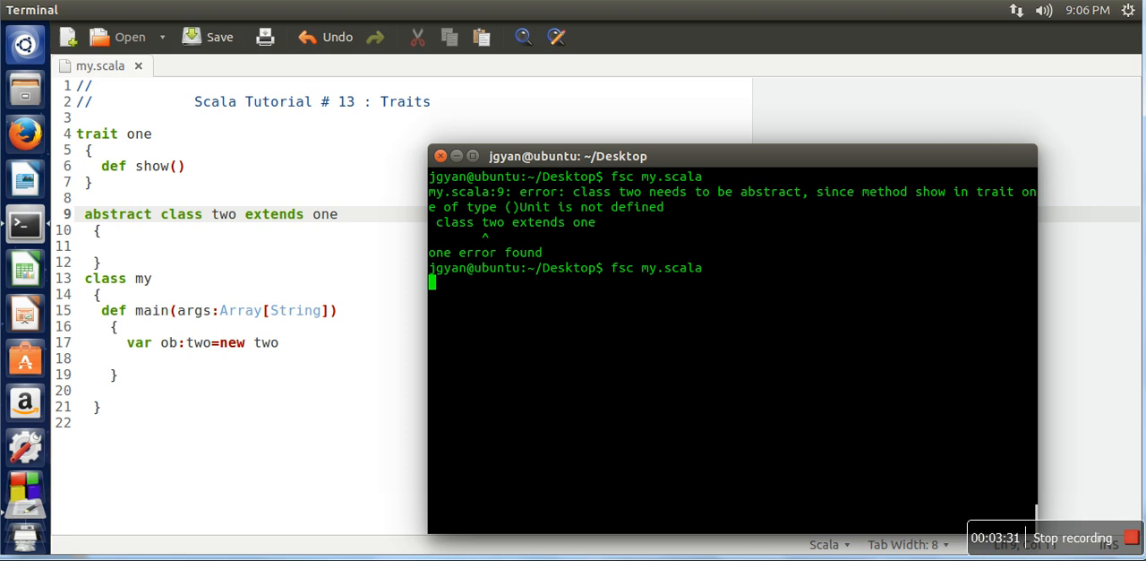
key("Return")
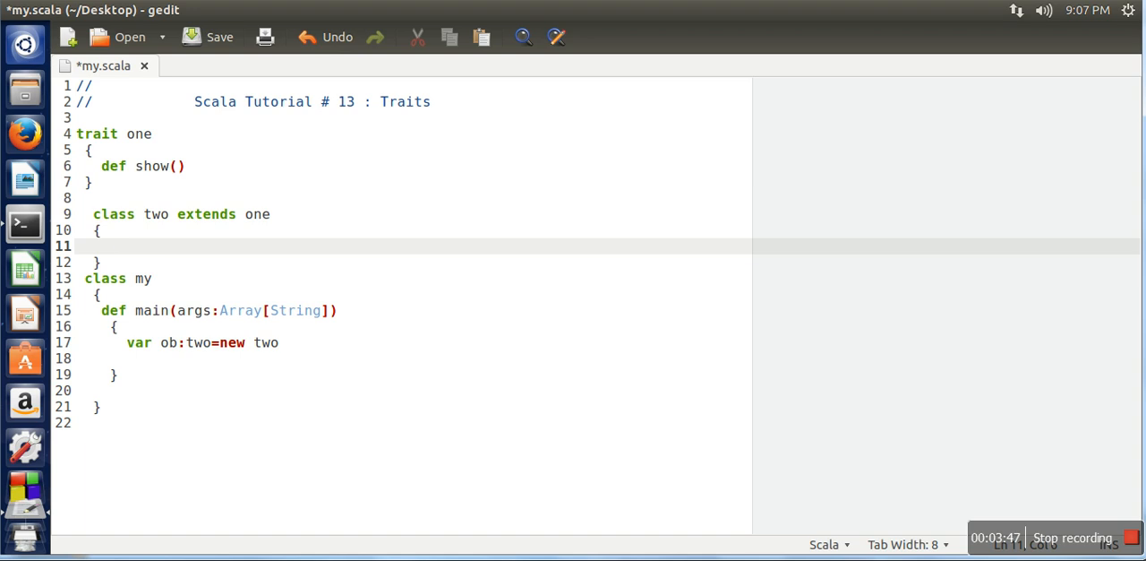
- Implement 'def show()' in class two with println("show function called")
type("def show")
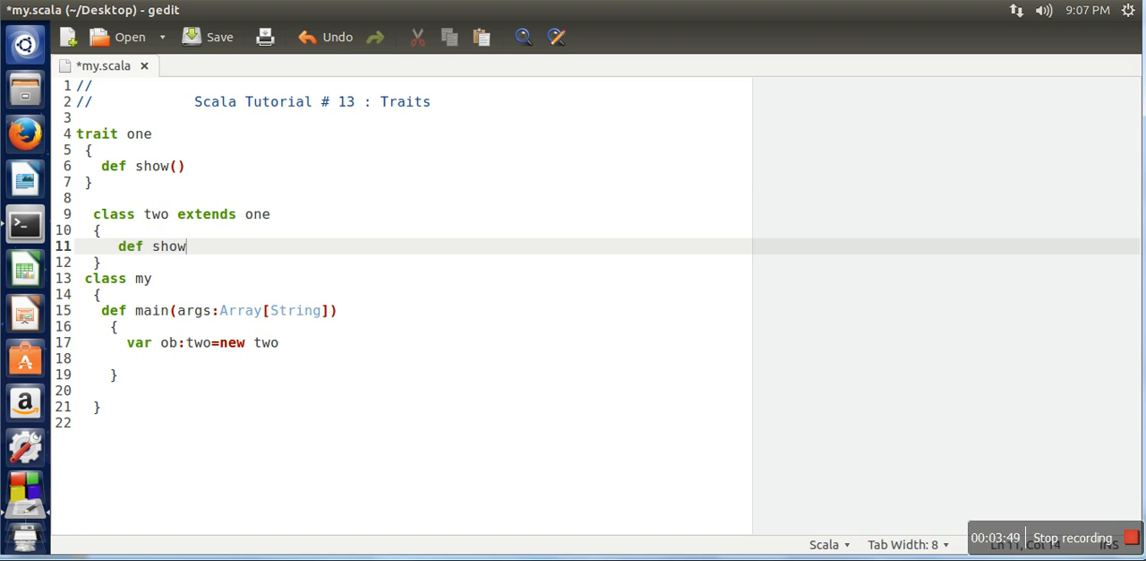
type("()")
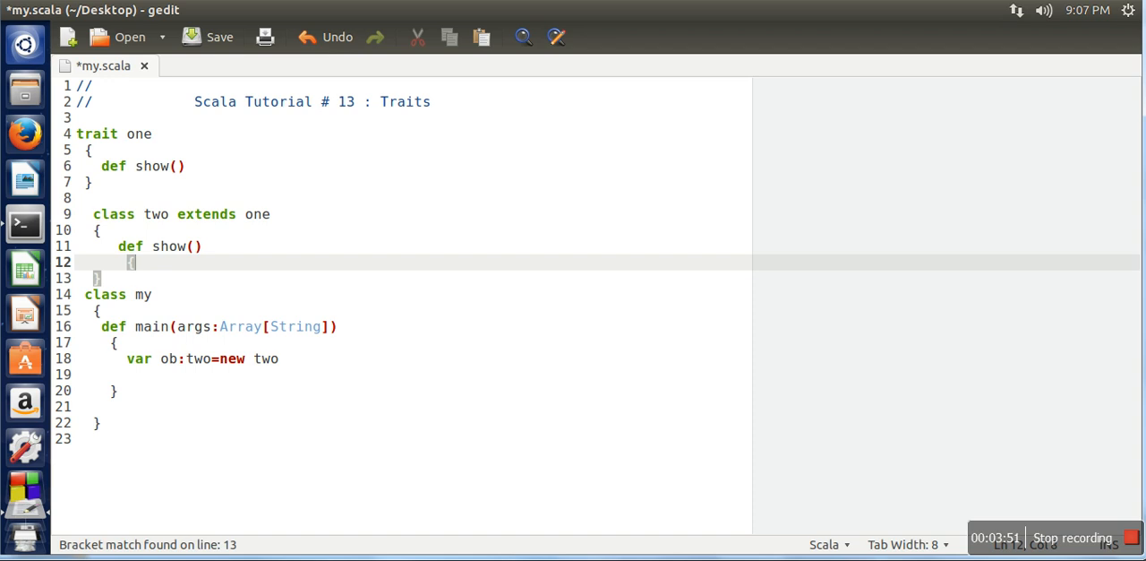
type("p")
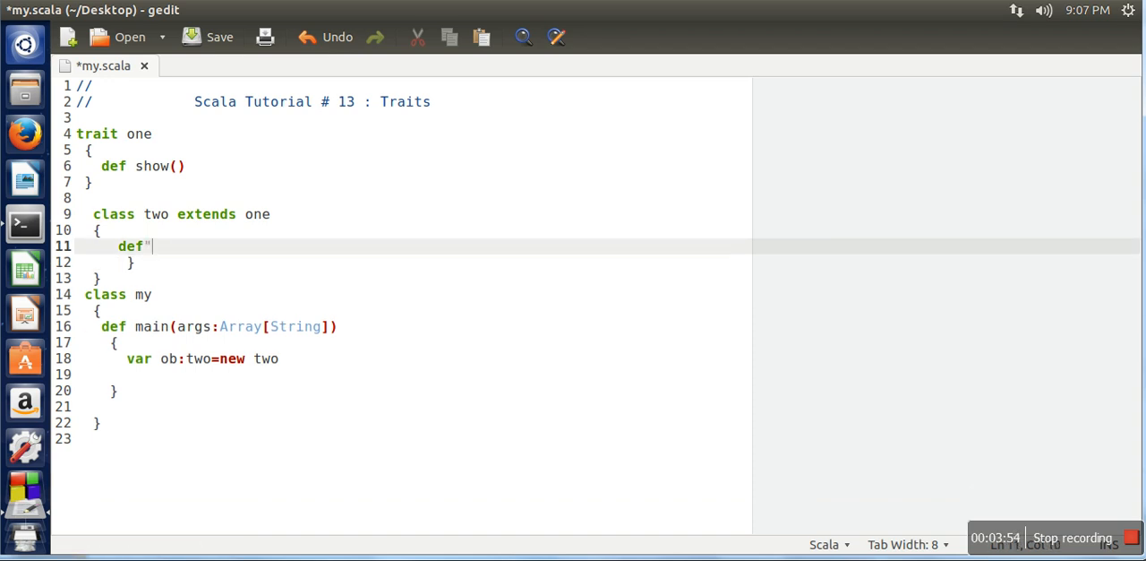
type("show()")
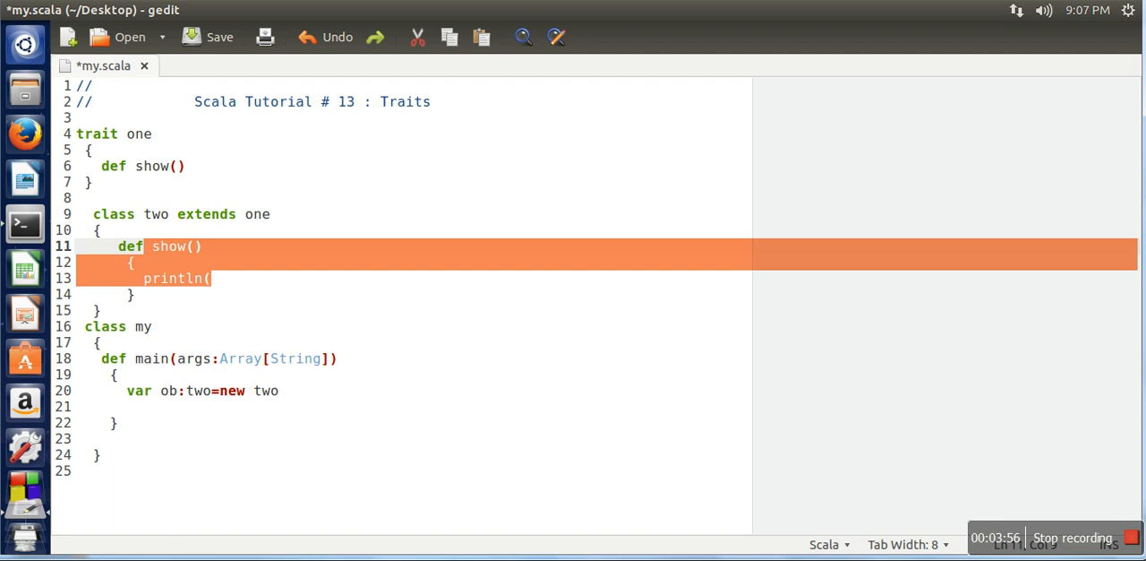
type("\"")
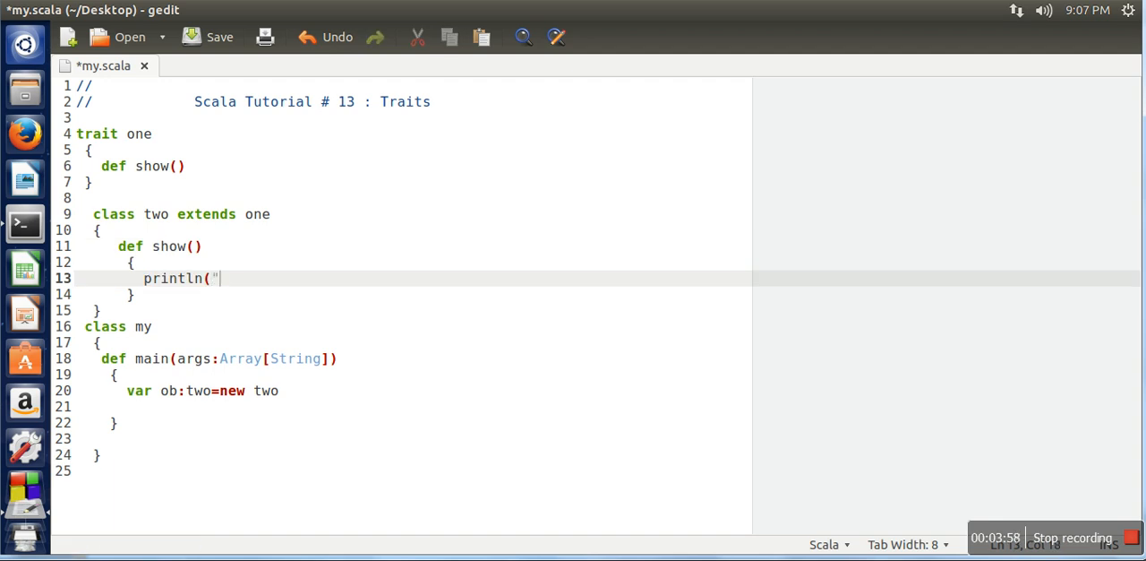
type("show fun")
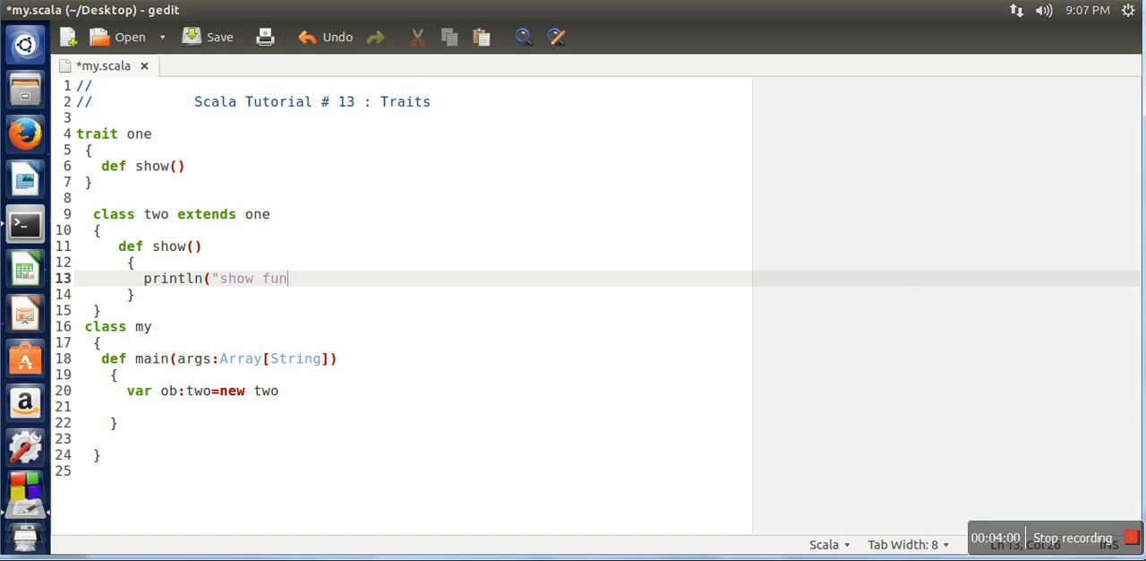
type("ction calle")
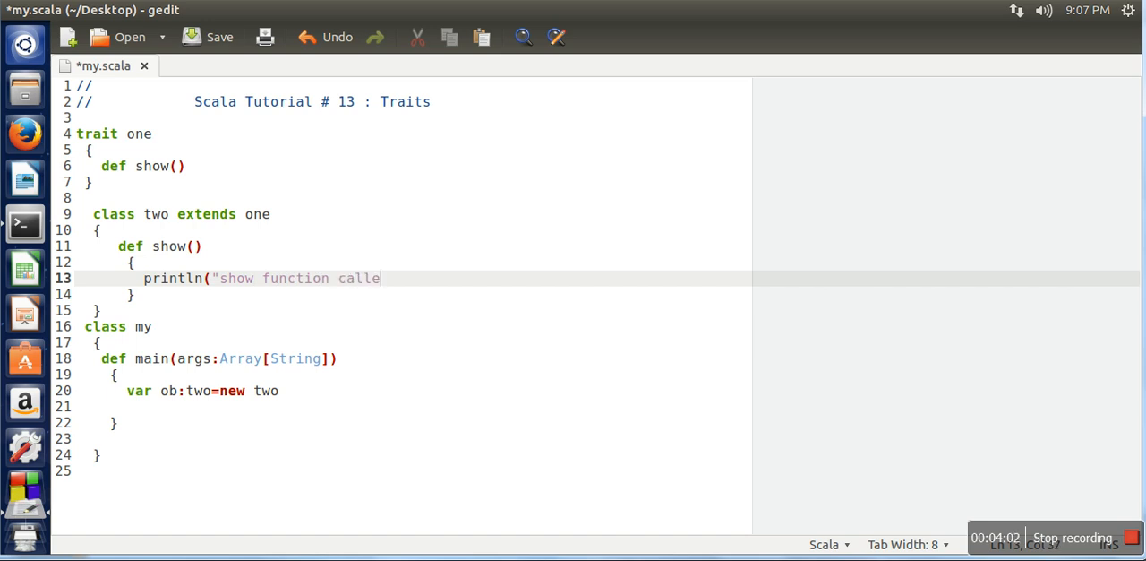
type("d\")")
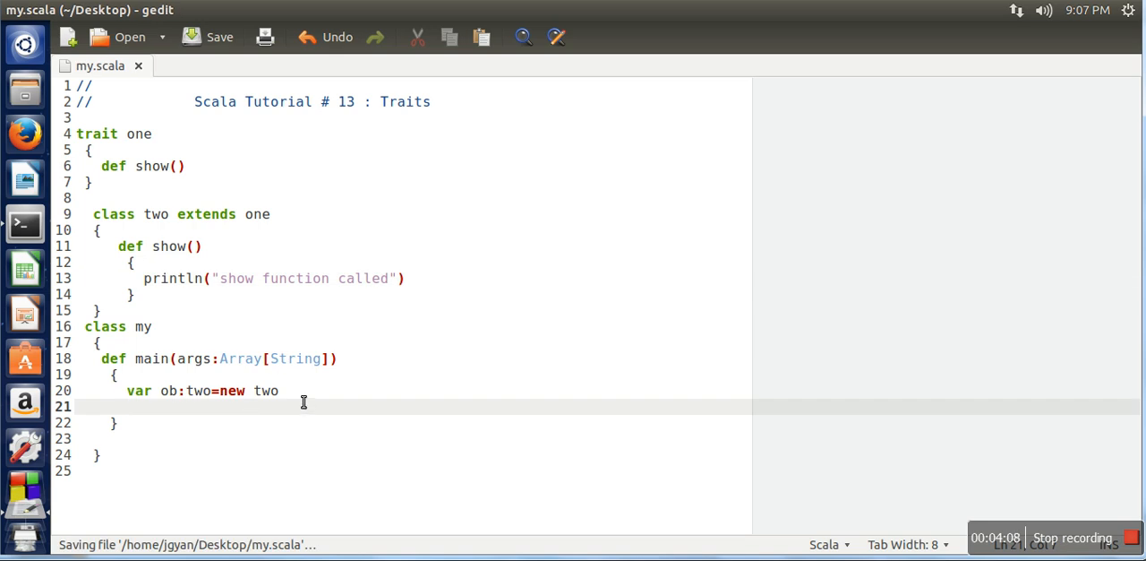
- Add 'ob.show()' in main, save my.scala and bring Terminal to the front
key("Return")
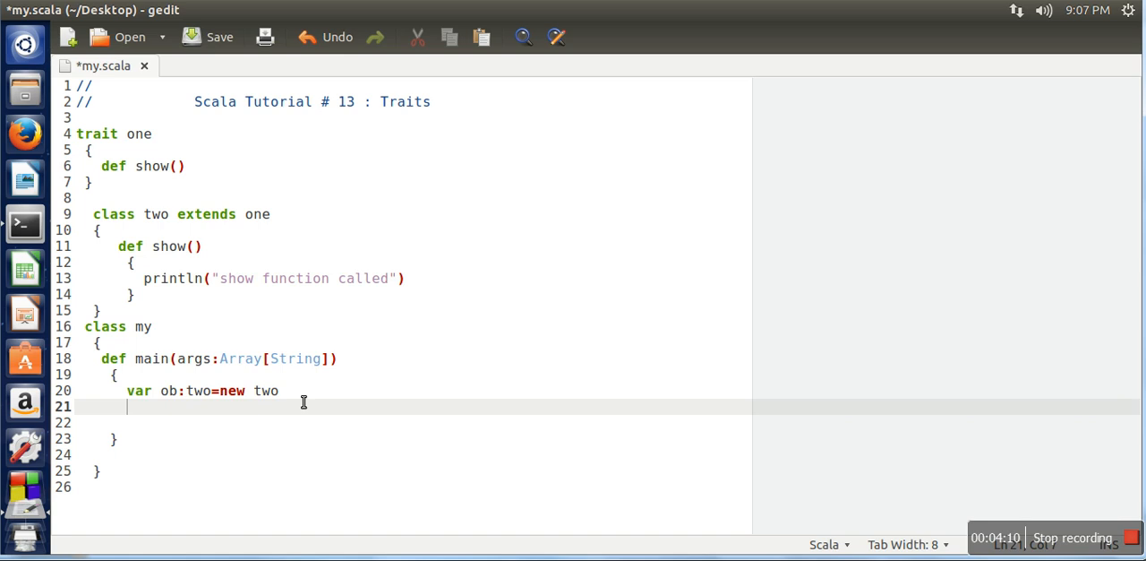
type("ob.")
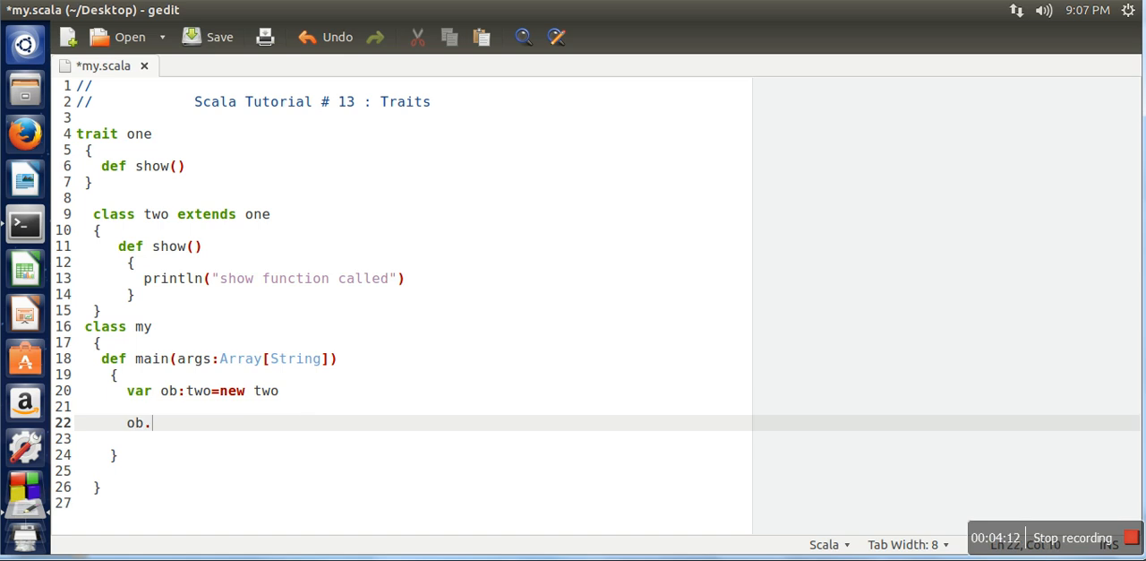
type("show()")
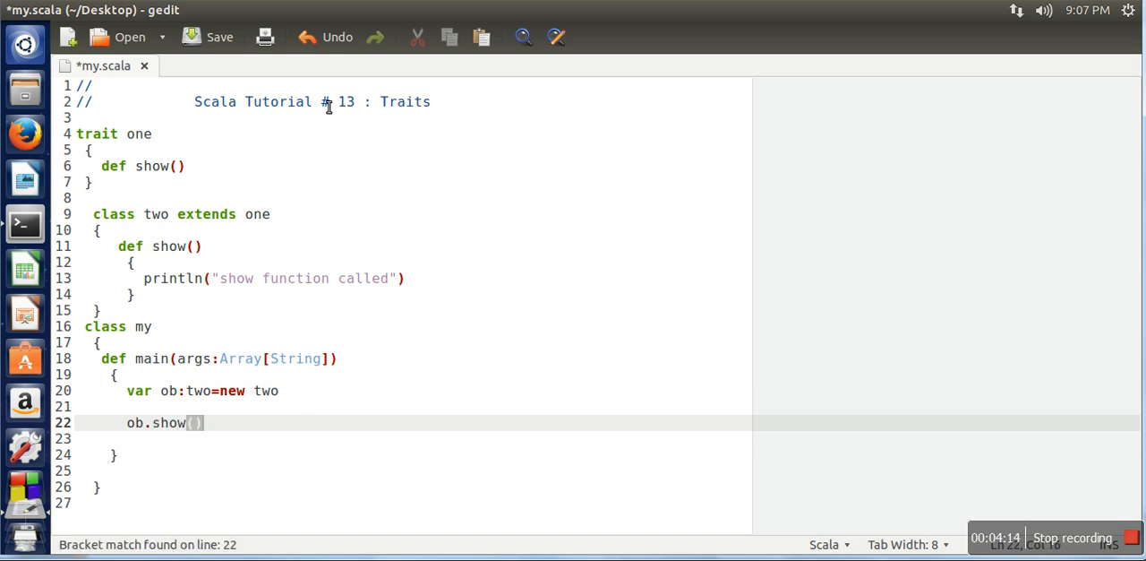
left_click(25, 222)
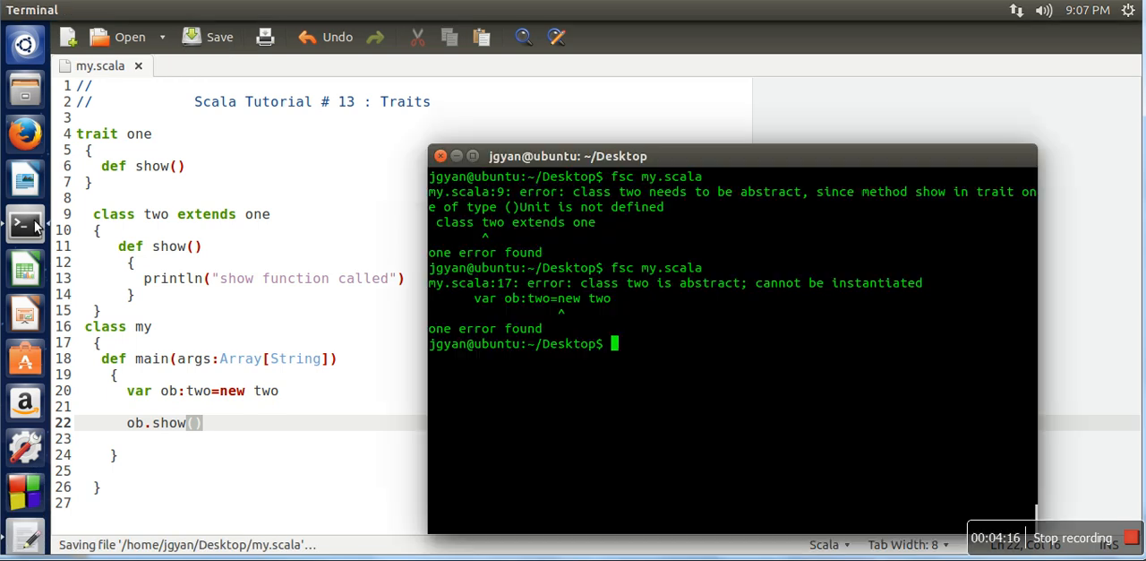
- Recompile my.scala cleanly, then run 'scala my', which fails because my.main is not static
key("Return")
type("fsc my.scala")
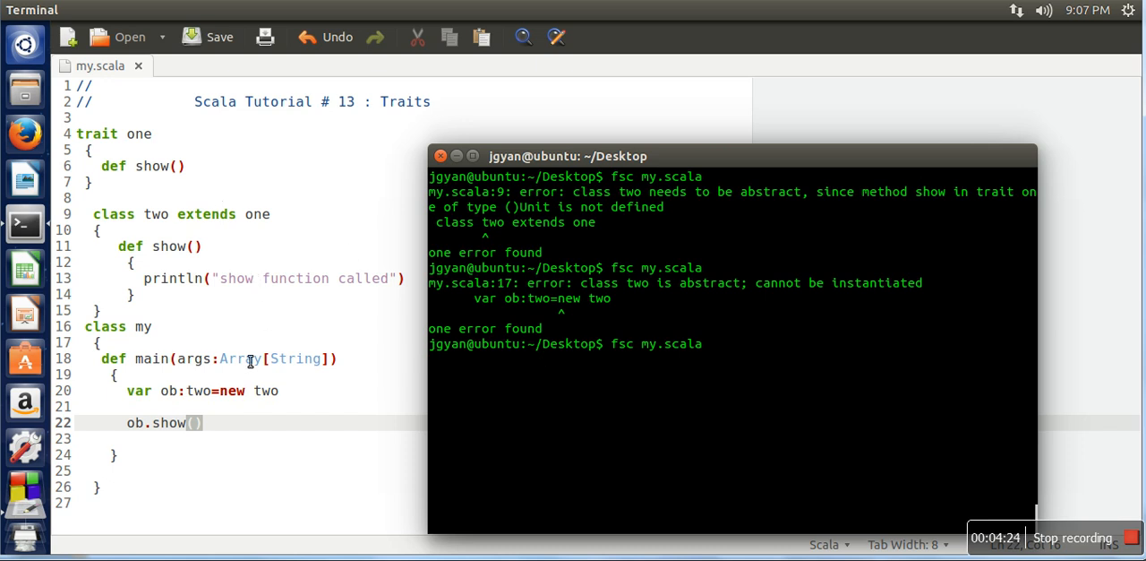
key("Return")
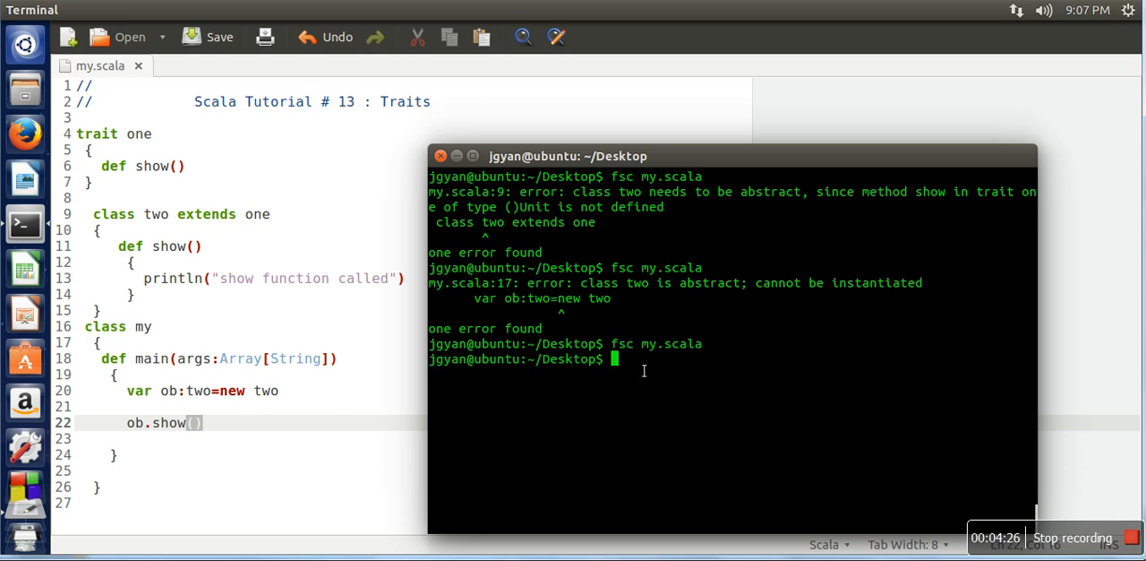
type("scala")
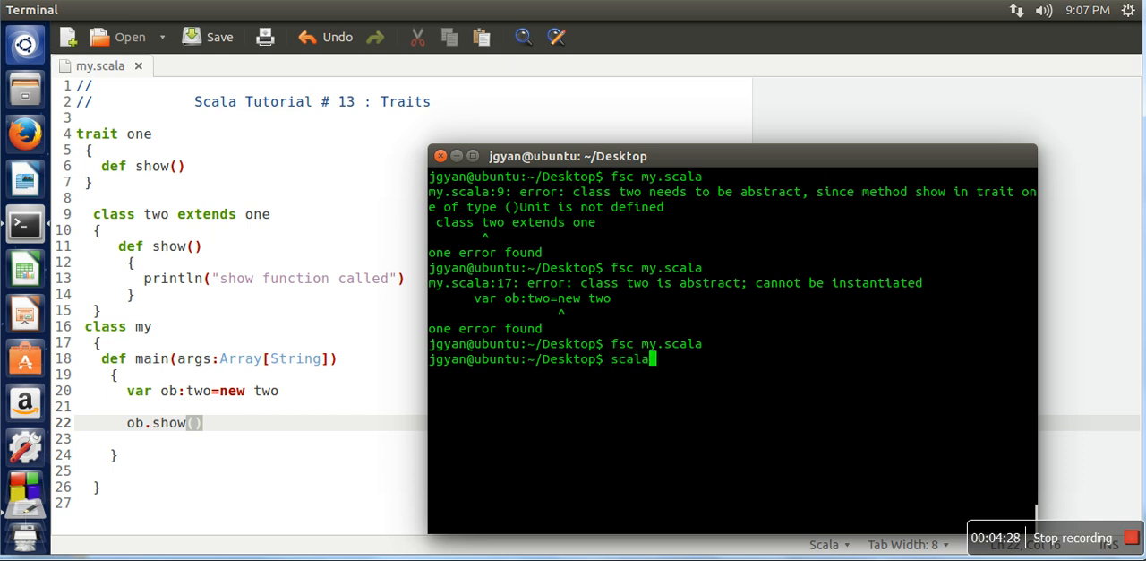
key("Return")
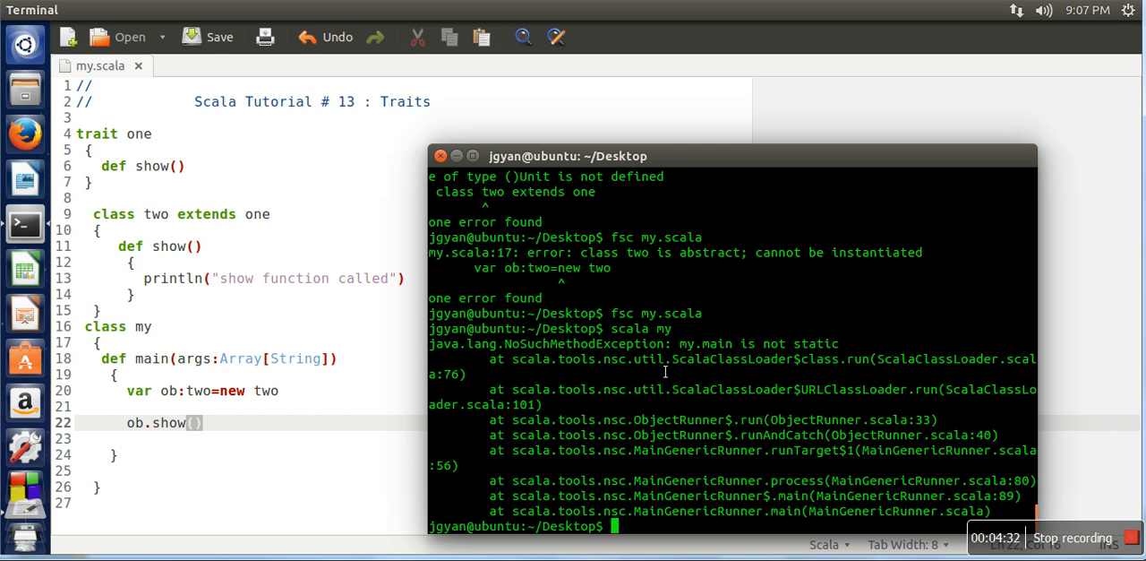
mouse_move(226, 416)
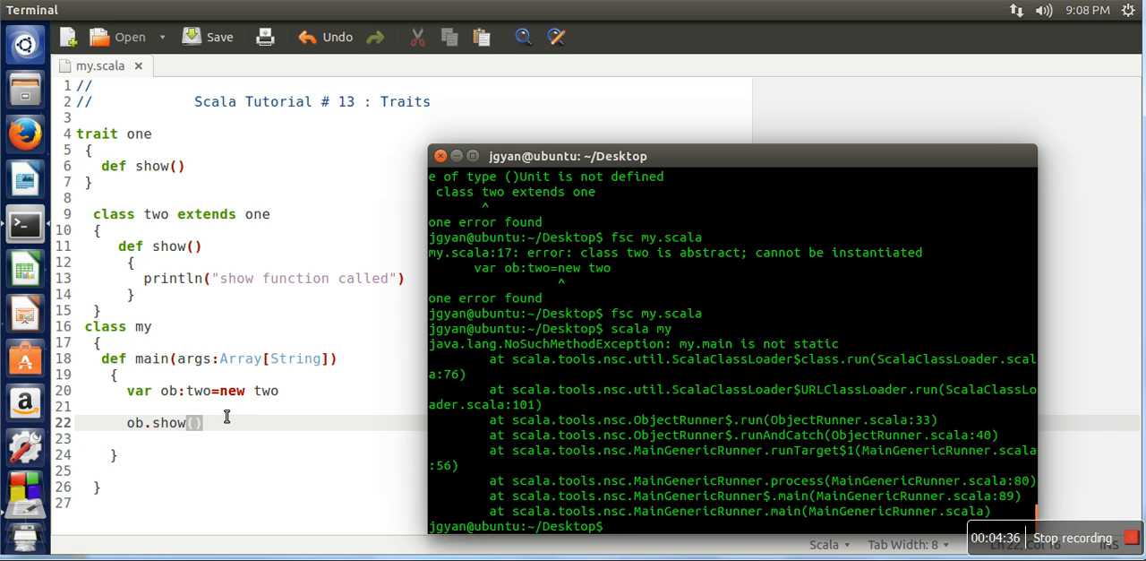
mouse_move(589, 378)
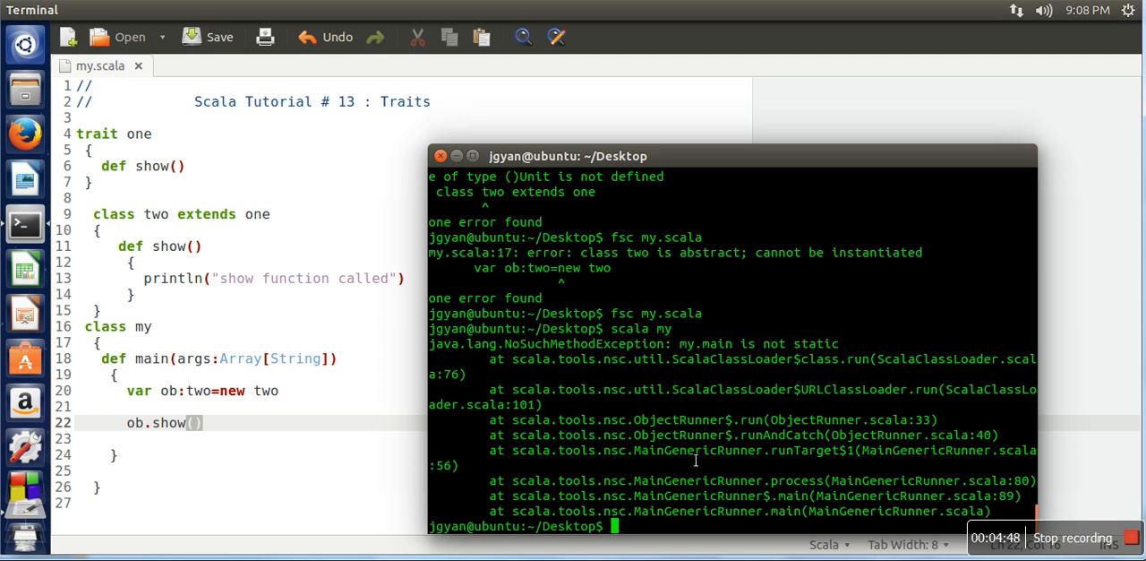
type("scala my")
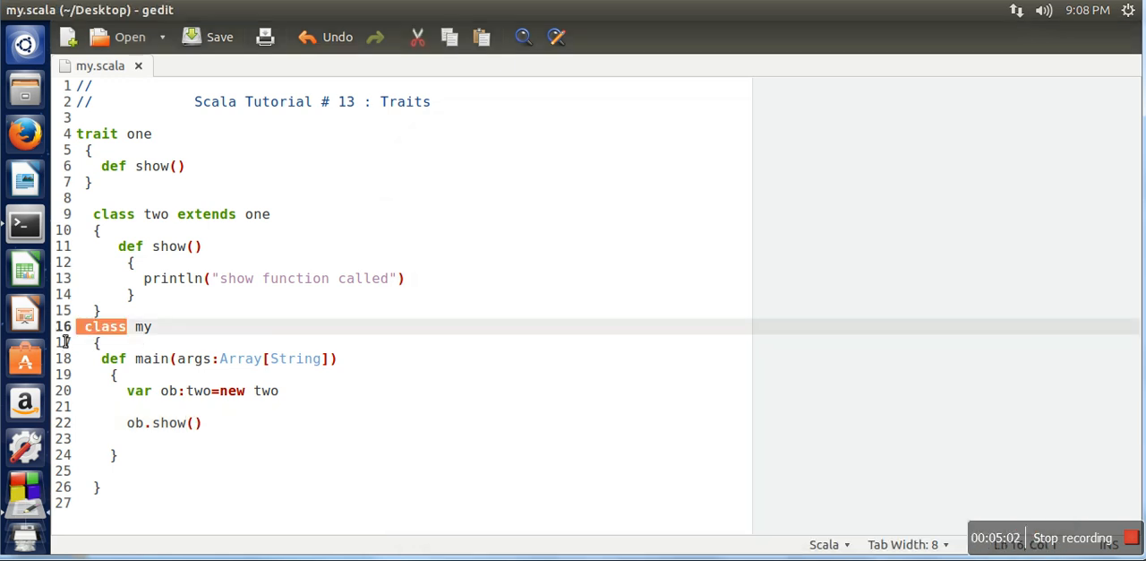
- Declare my as 'object' instead of 'class' and save my.scala
type("object")
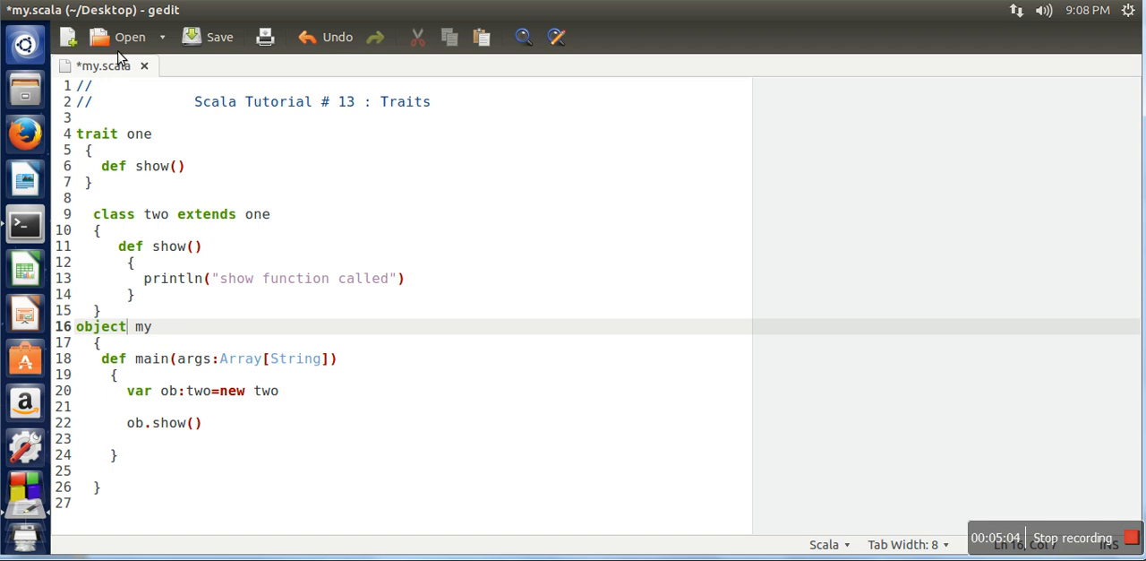
left_click(219, 36)
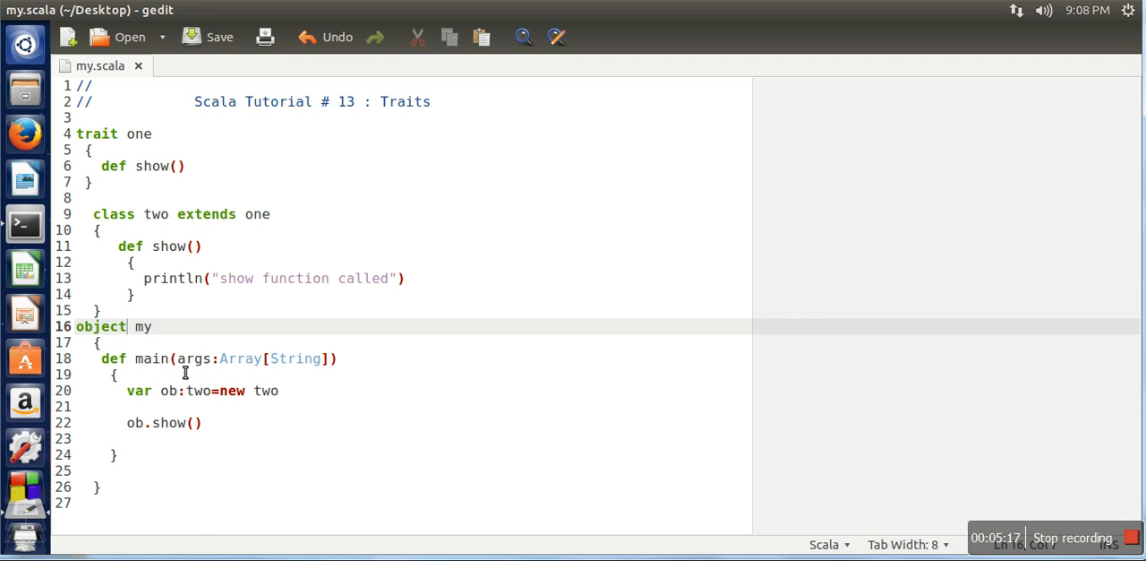
mouse_move(251, 365)
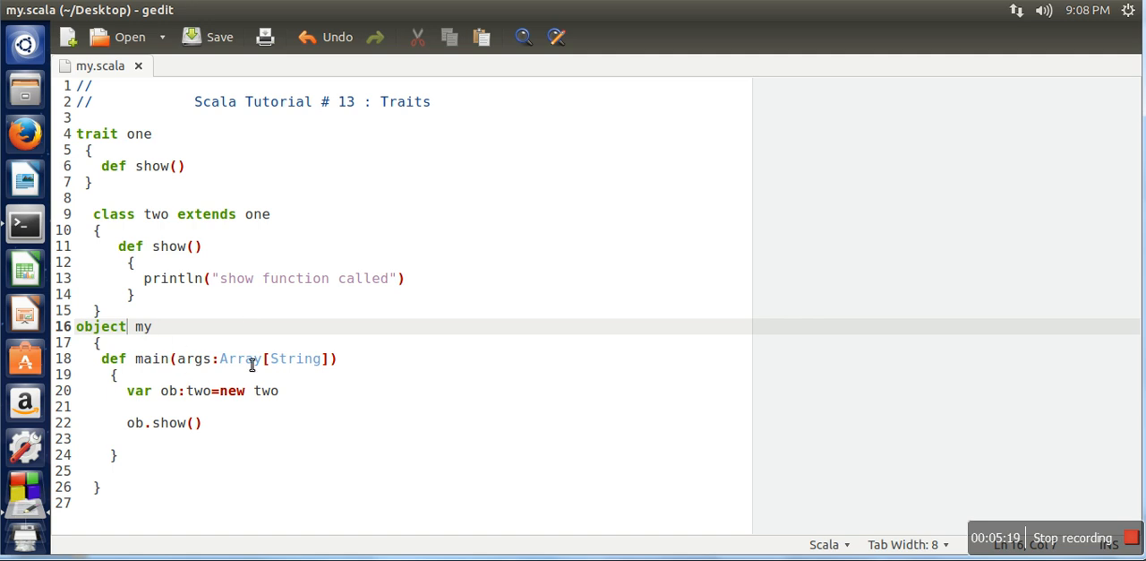
mouse_move(201, 335)
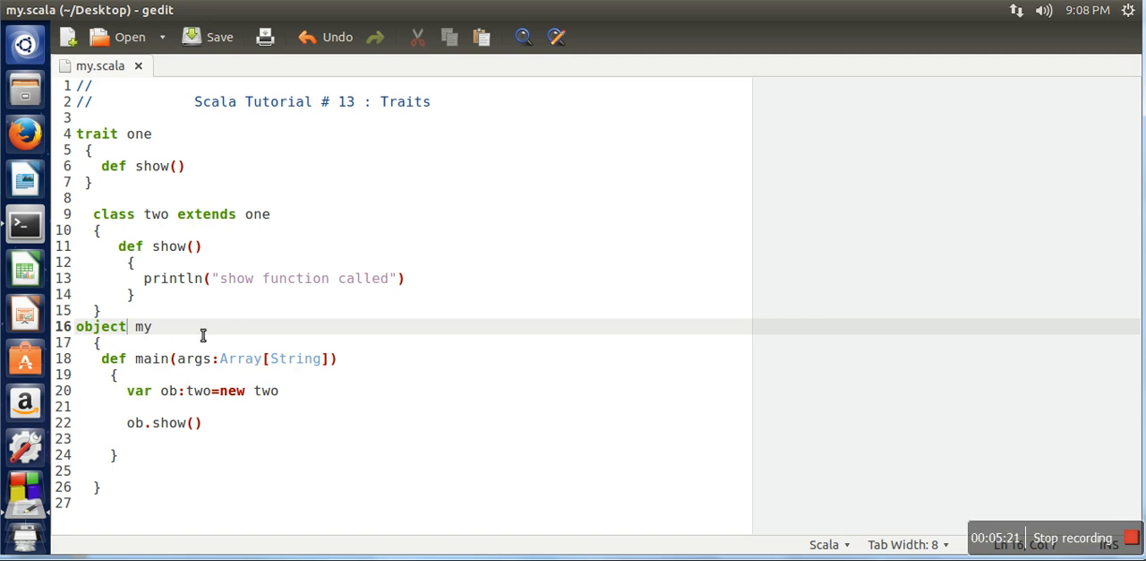
mouse_move(148, 326)
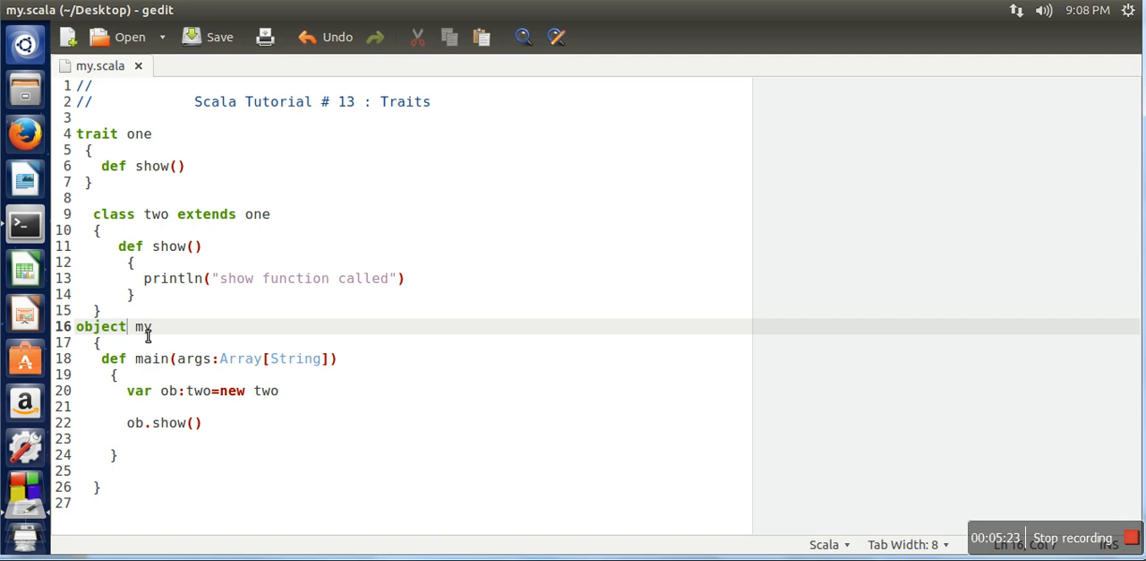
mouse_move(165, 358)
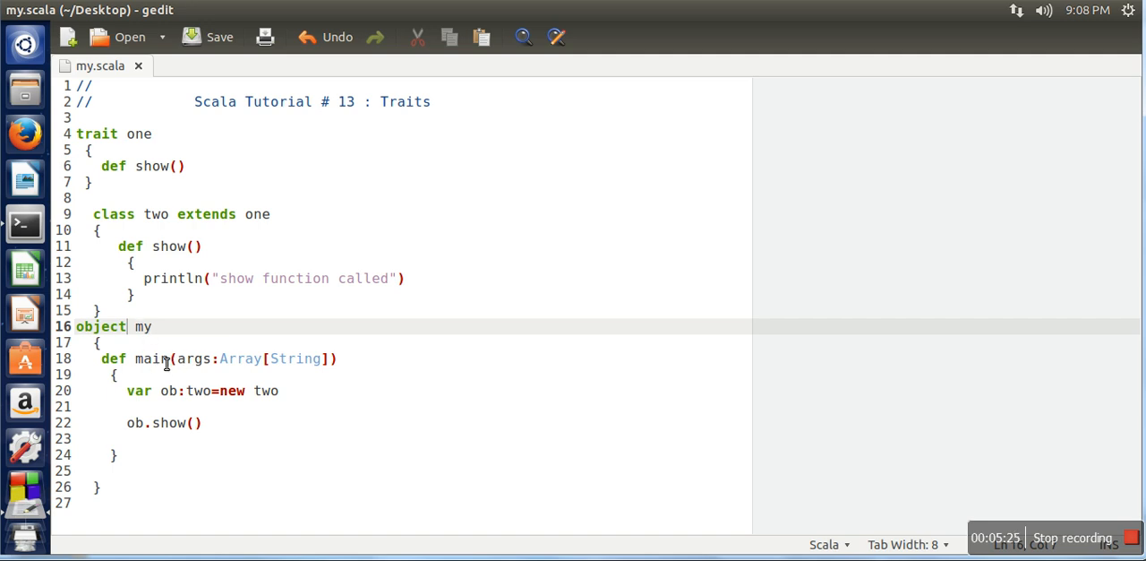
mouse_move(197, 358)
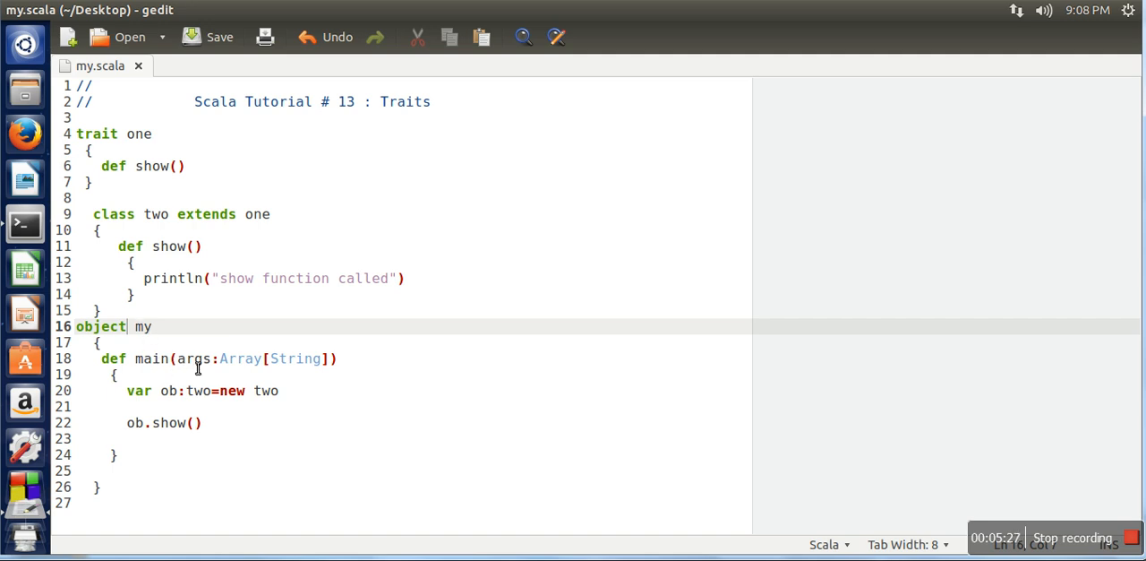
mouse_move(140, 326)
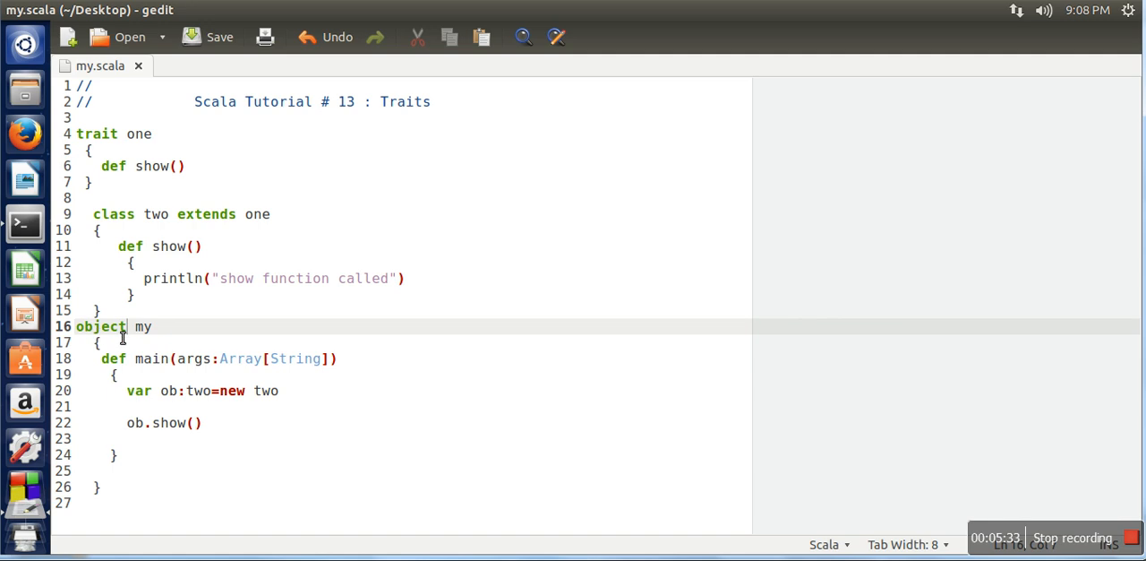
mouse_move(133, 367)
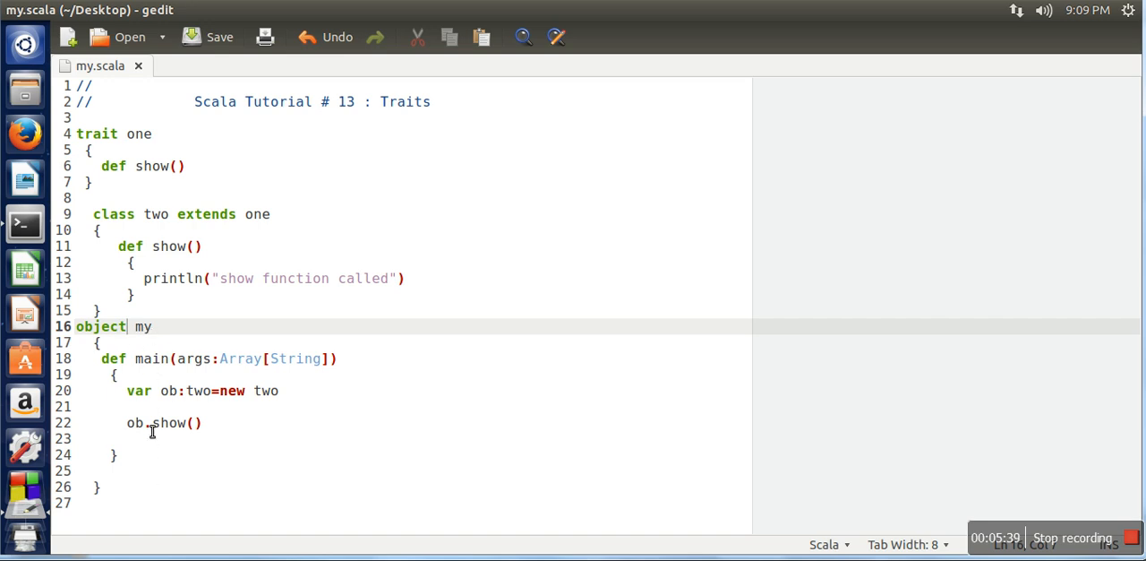
mouse_move(154, 359)
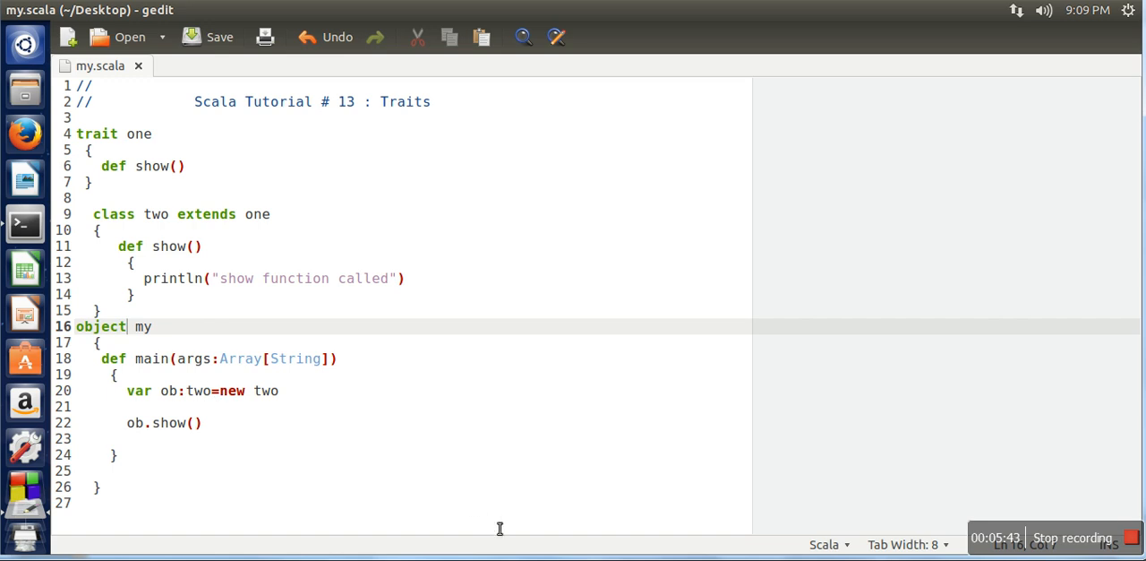
- In Terminal recompile with 'fsc my.scala' without errors and enter the 'scala my' command
left_click(25, 222)
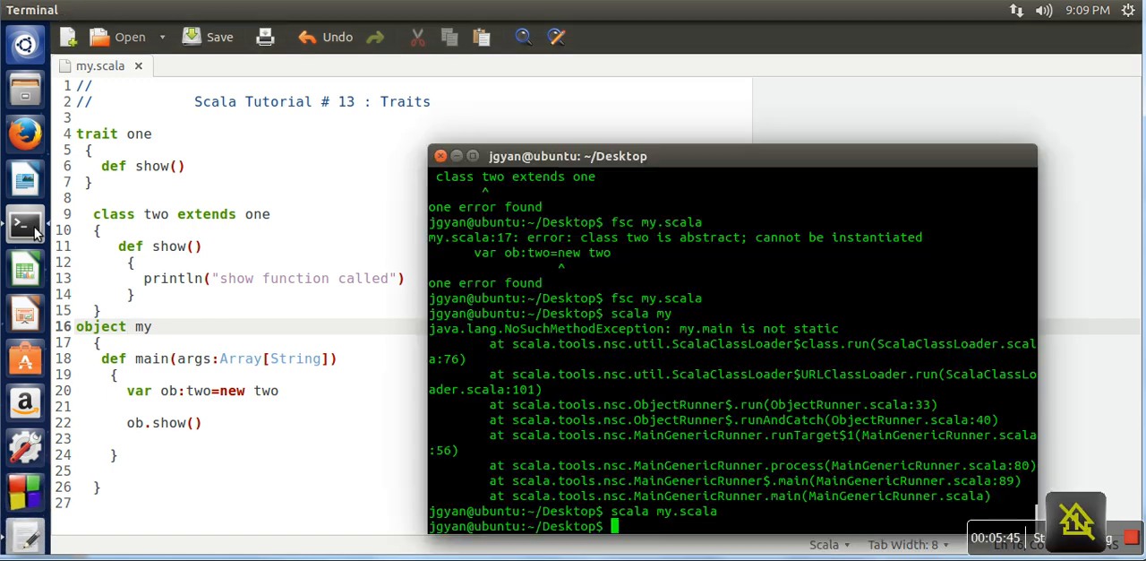
type("fsc my.scala")
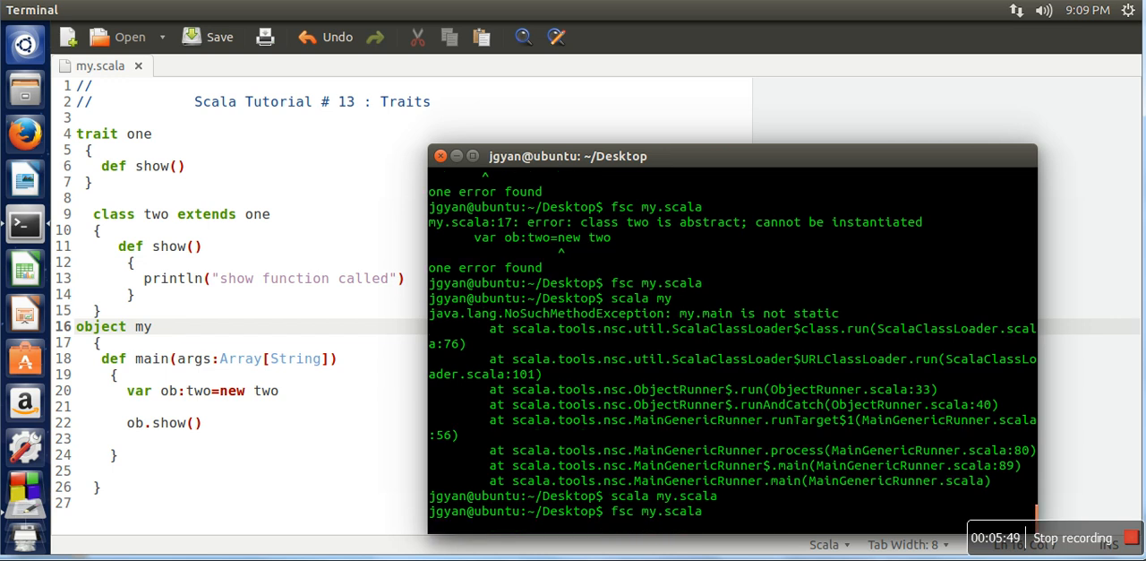
key("Return")
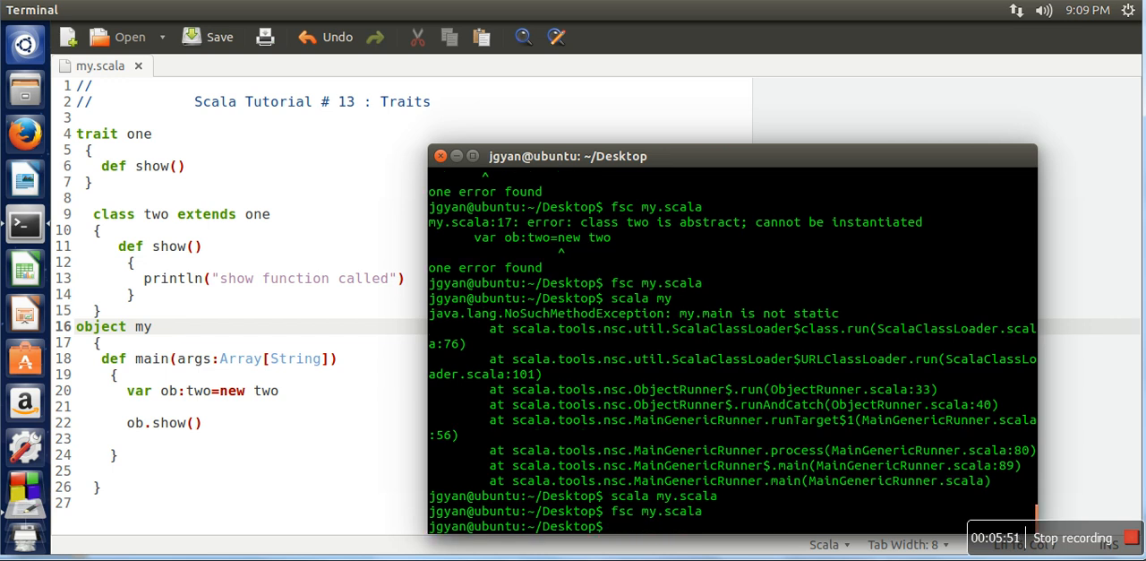
type("scala my")
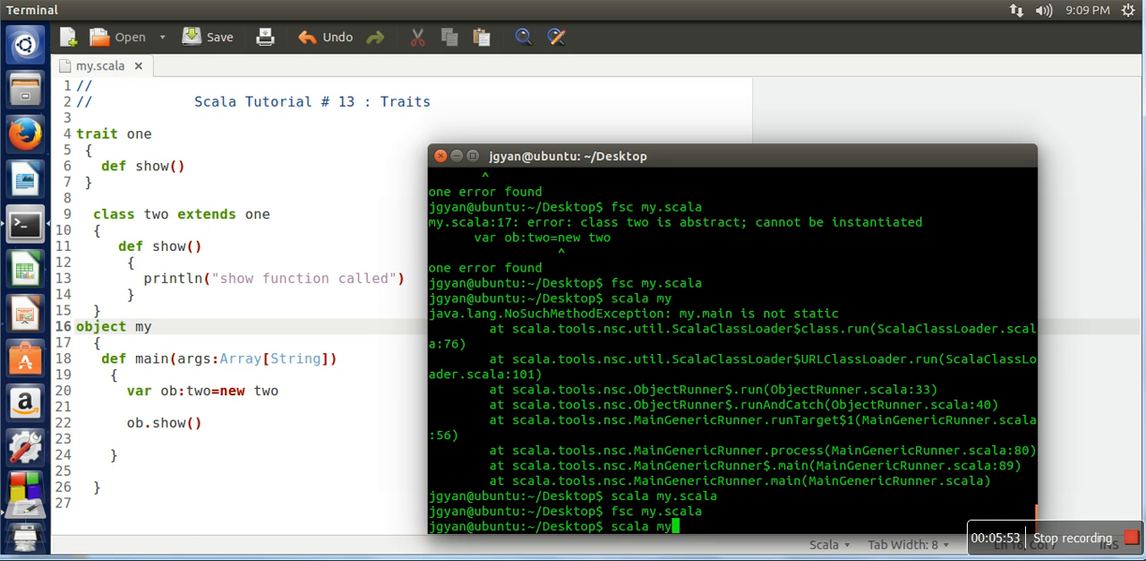
type(".scala")
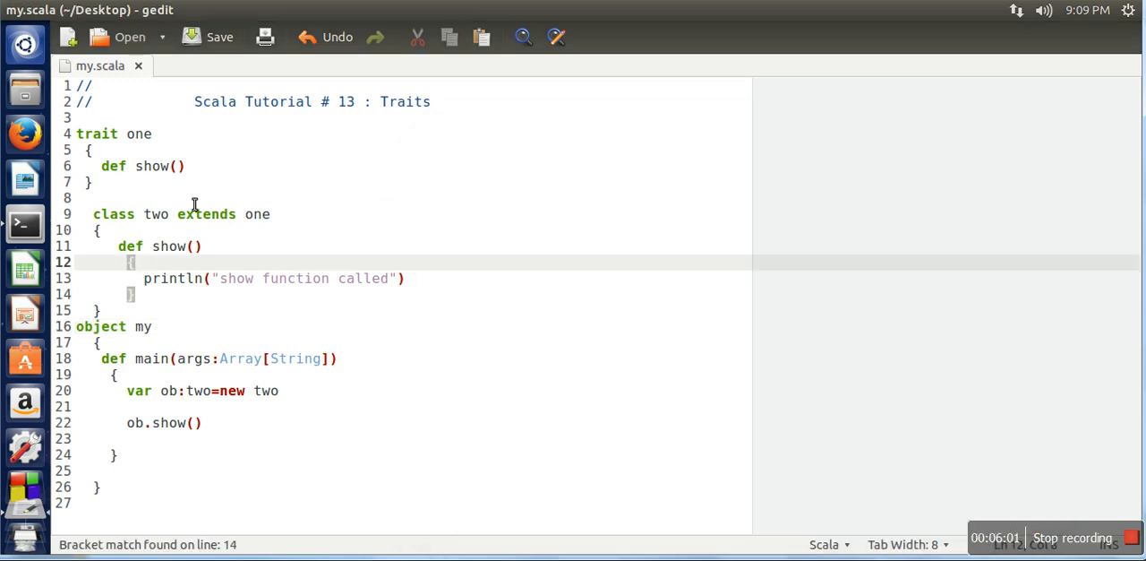
mouse_move(154, 150)
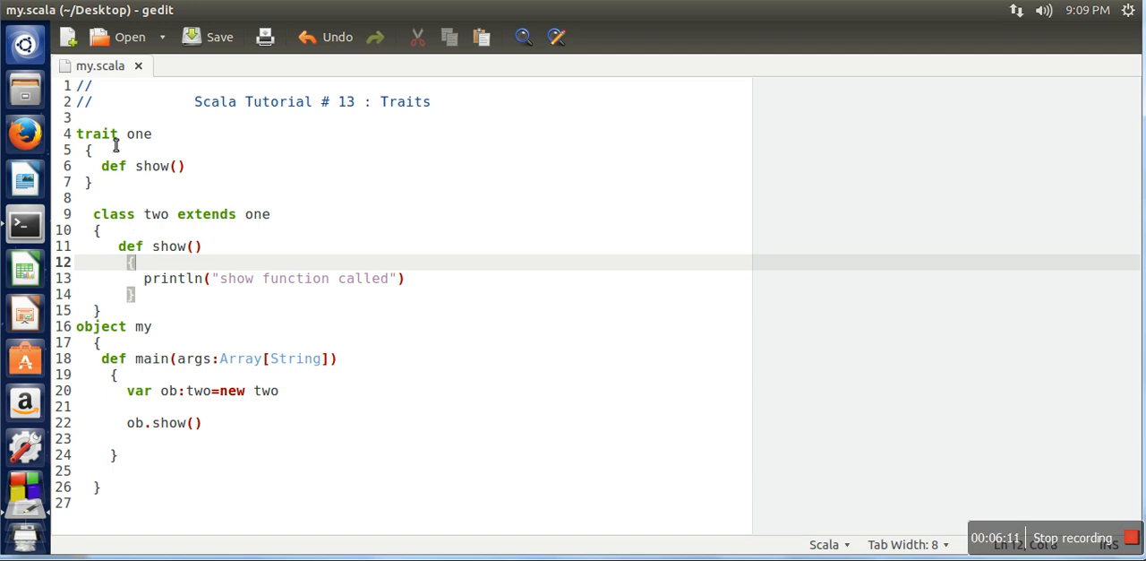
mouse_move(254, 243)
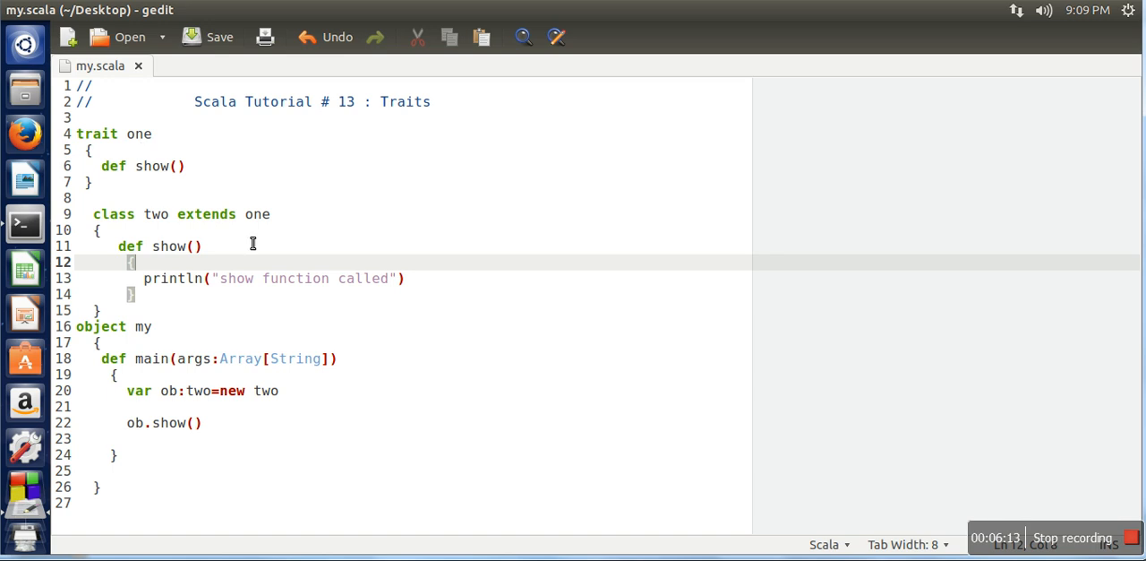
mouse_move(161, 267)
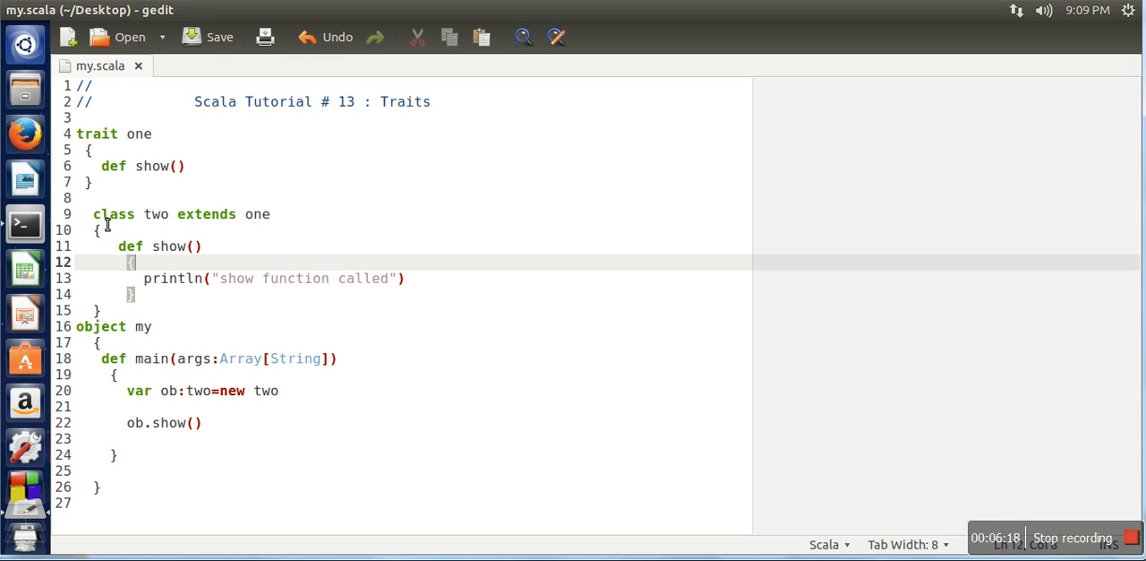
mouse_move(151, 272)
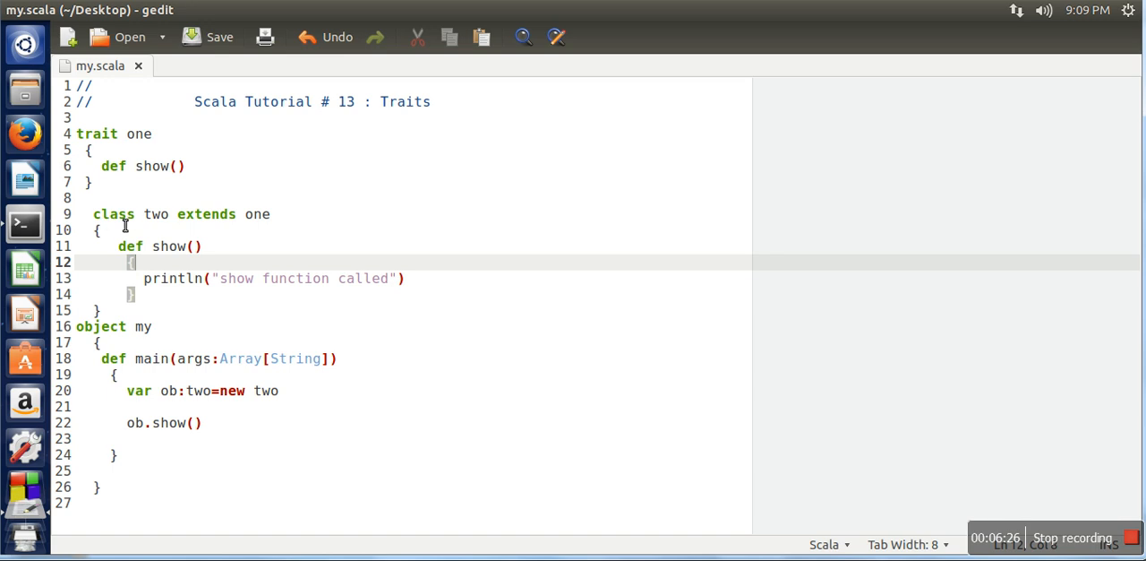
mouse_move(458, 480)
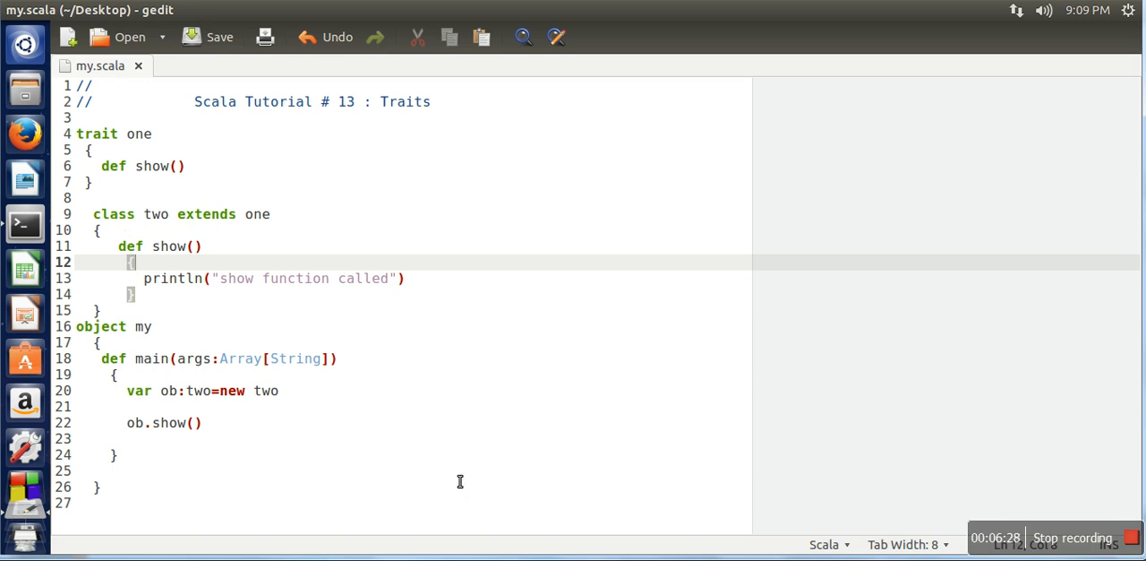